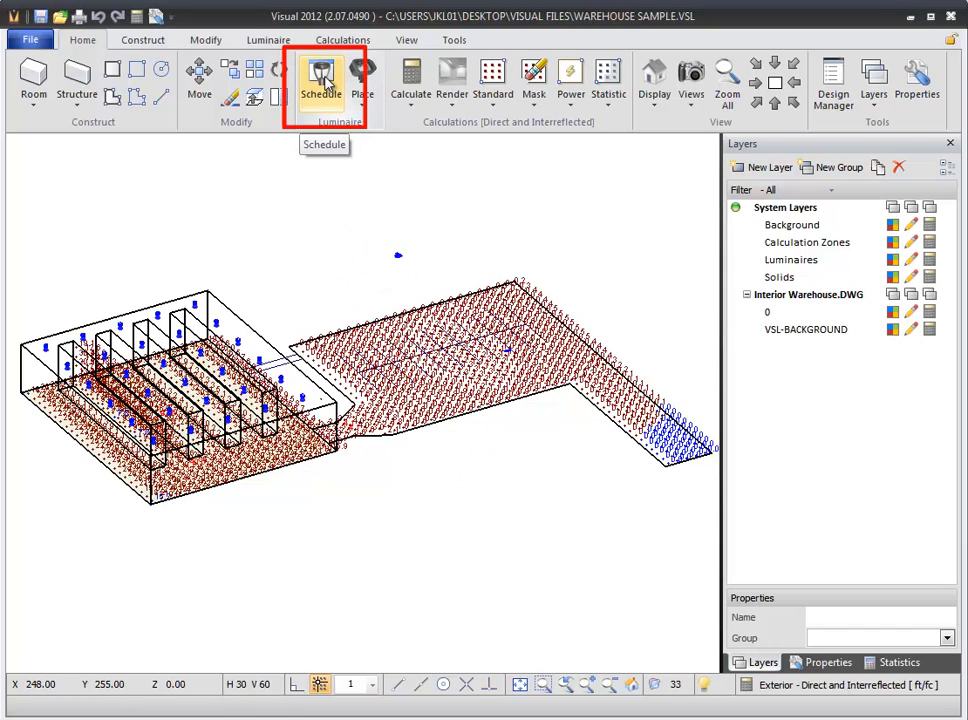
# Step: Open the Luminaire Schedule for the warehouse project from the Home ribbon
pyautogui.click(320, 80)
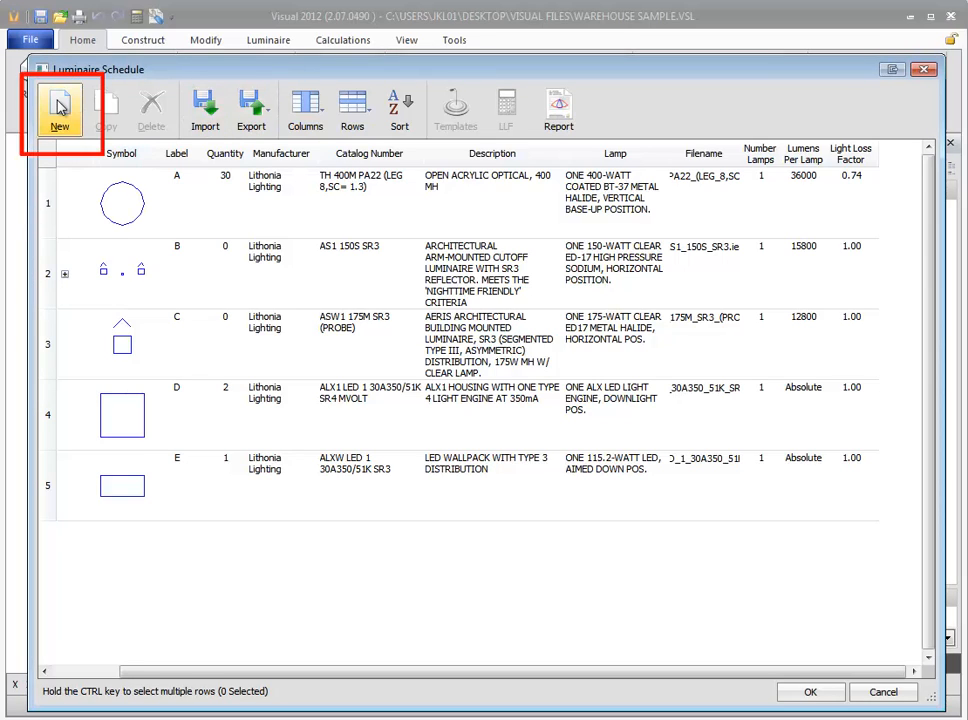
# Step: Add luminaire type F from the American Electric Lighting 115 25S R2 DP photometric file
pyautogui.click(60, 108)
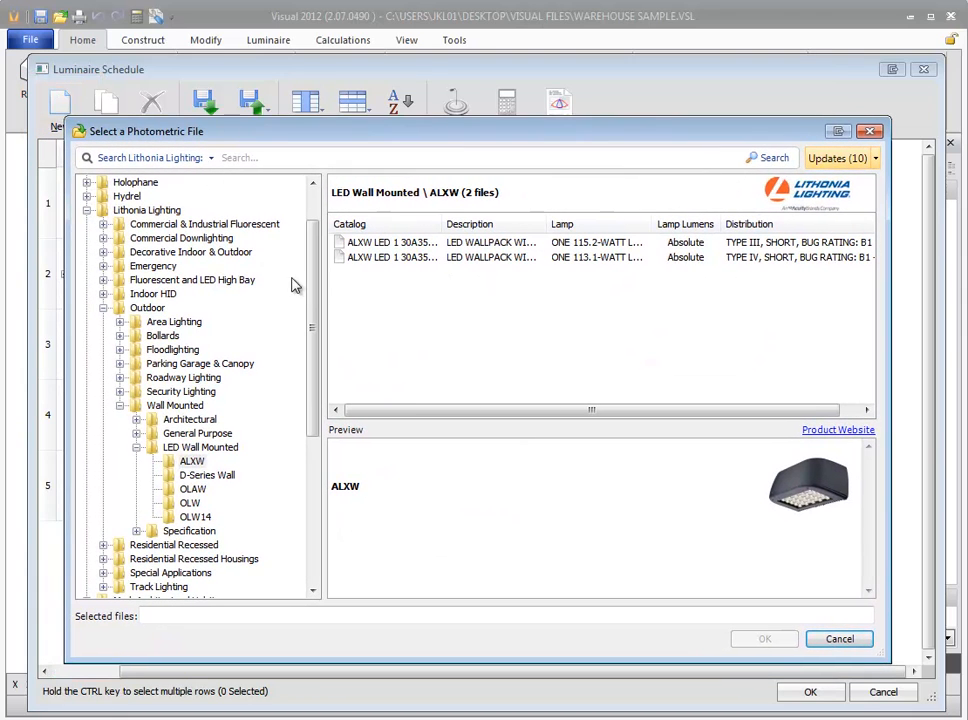
pyautogui.click(152, 180)
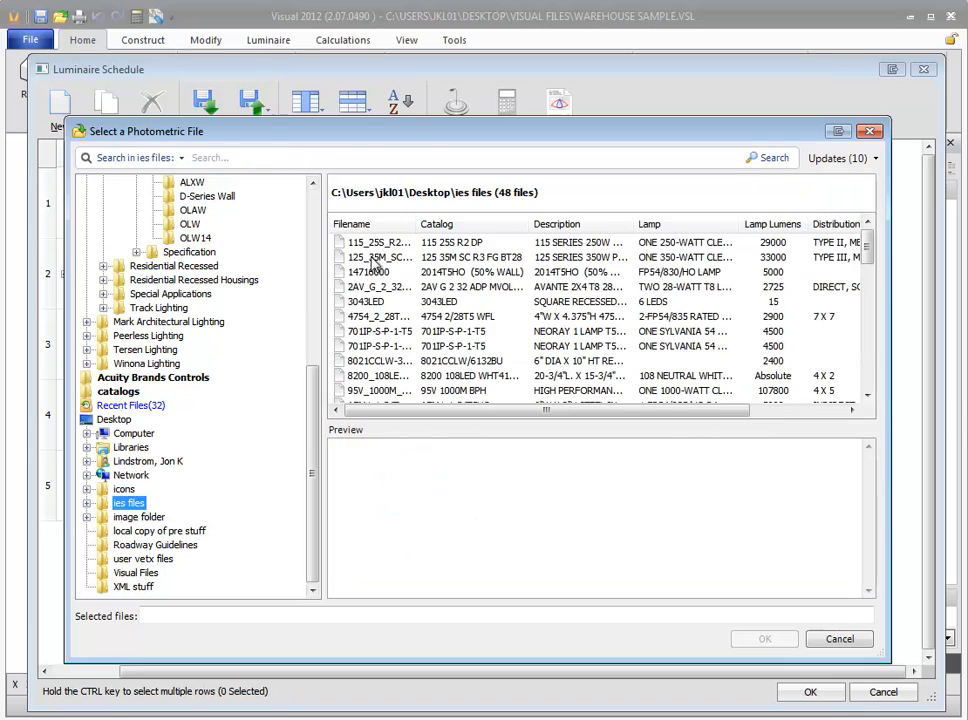
pyautogui.click(380, 242)
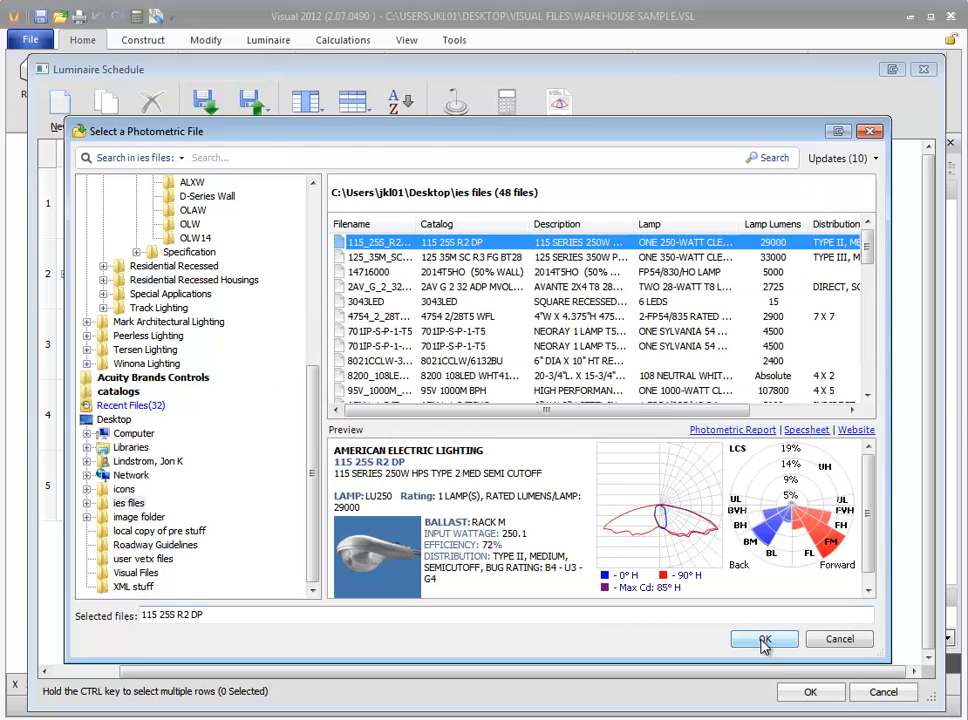
pyautogui.click(764, 640)
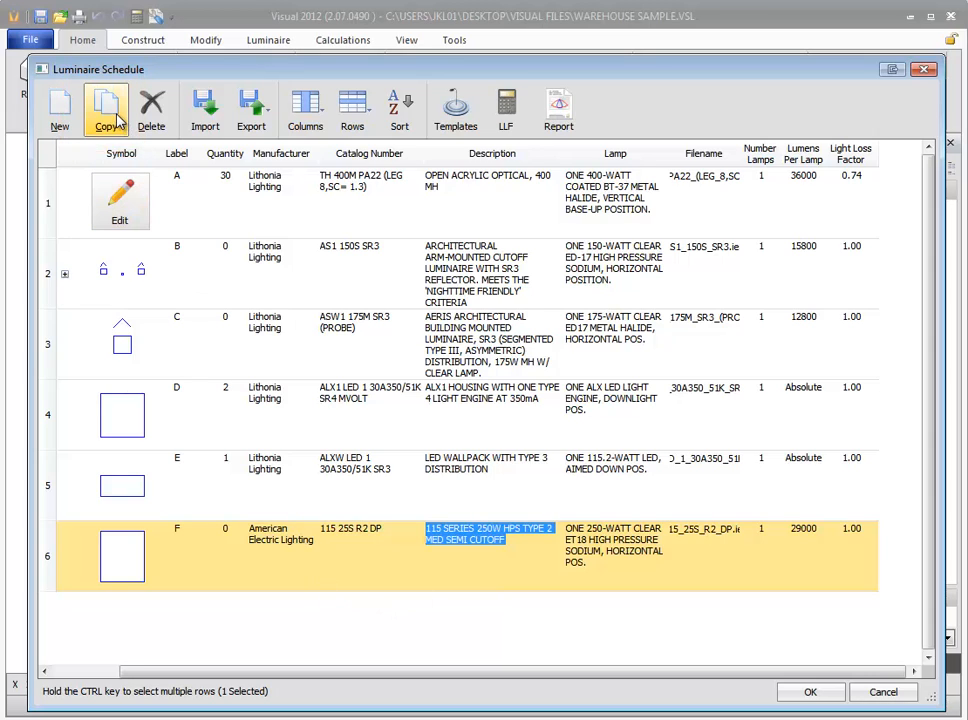
# Step: Copy luminaire type F to create a new type G
pyautogui.click(106, 108)
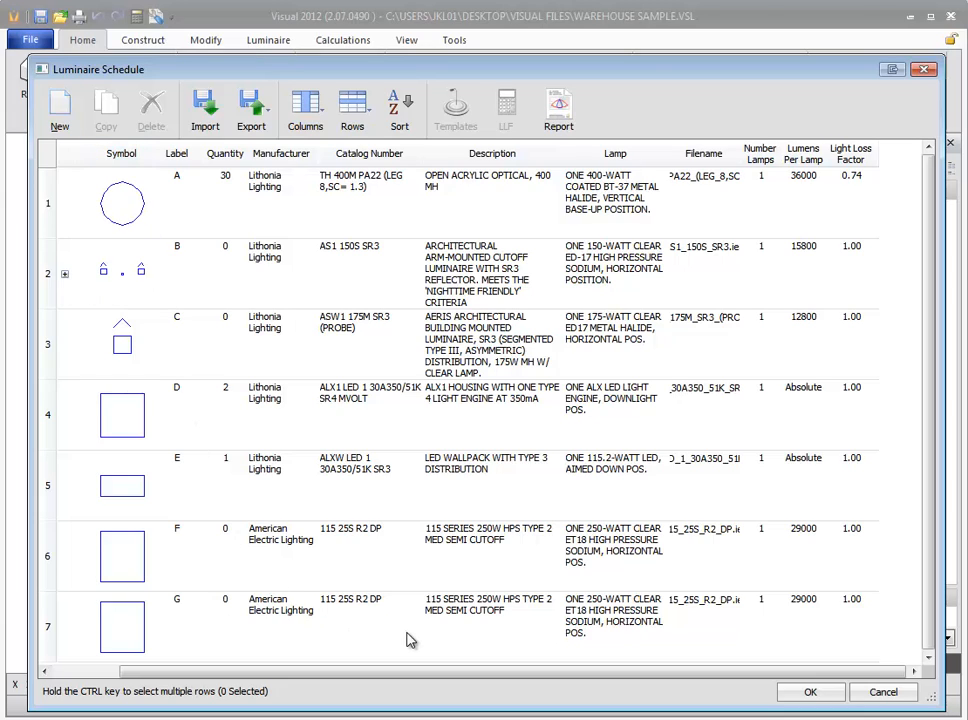
pyautogui.moveTo(178, 624)
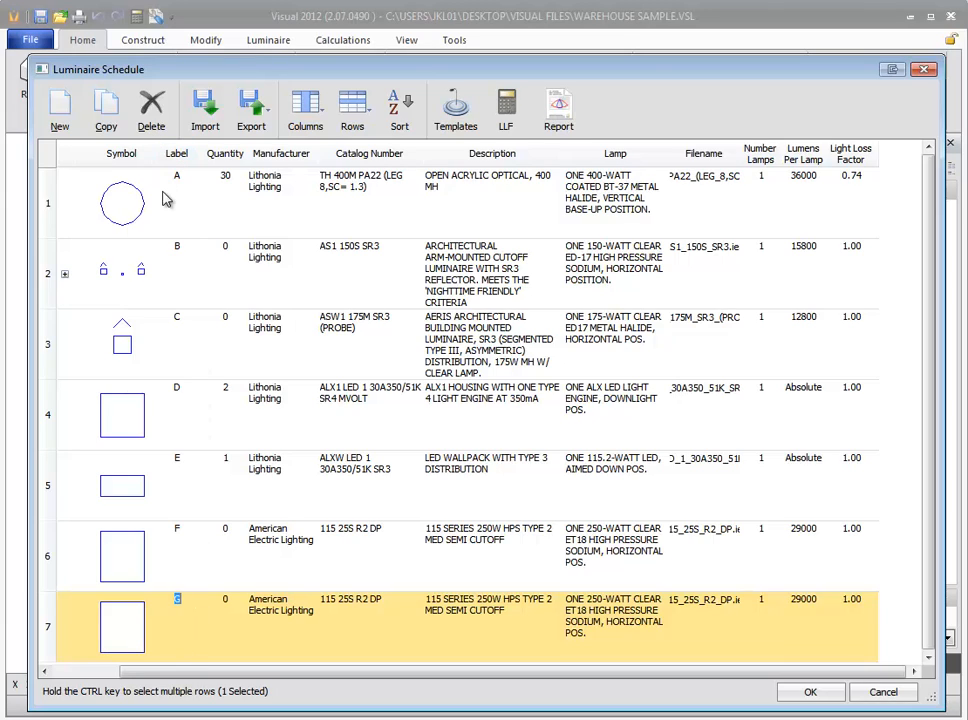
pyautogui.moveTo(152, 108)
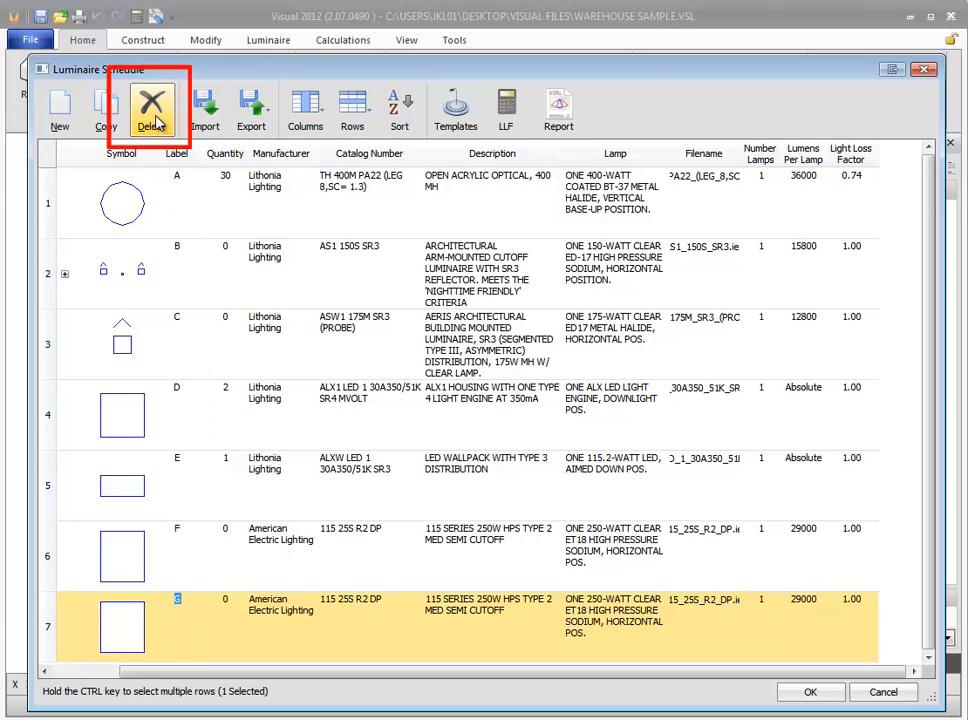
# Step: Delete the duplicated type G and its luminaires from the schedule
pyautogui.click(152, 108)
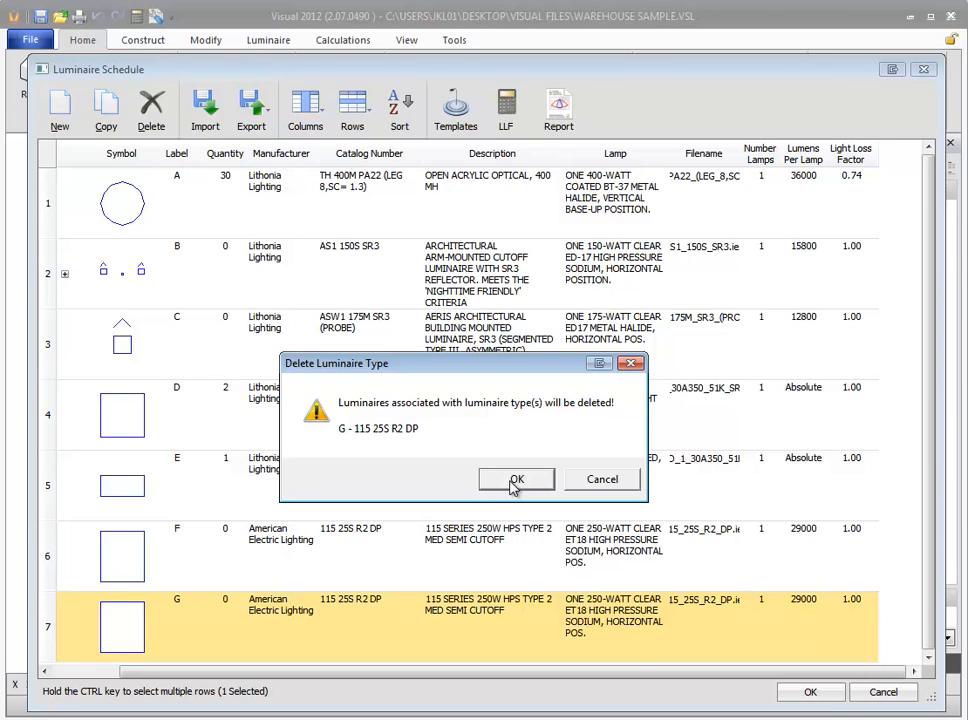
pyautogui.click(516, 480)
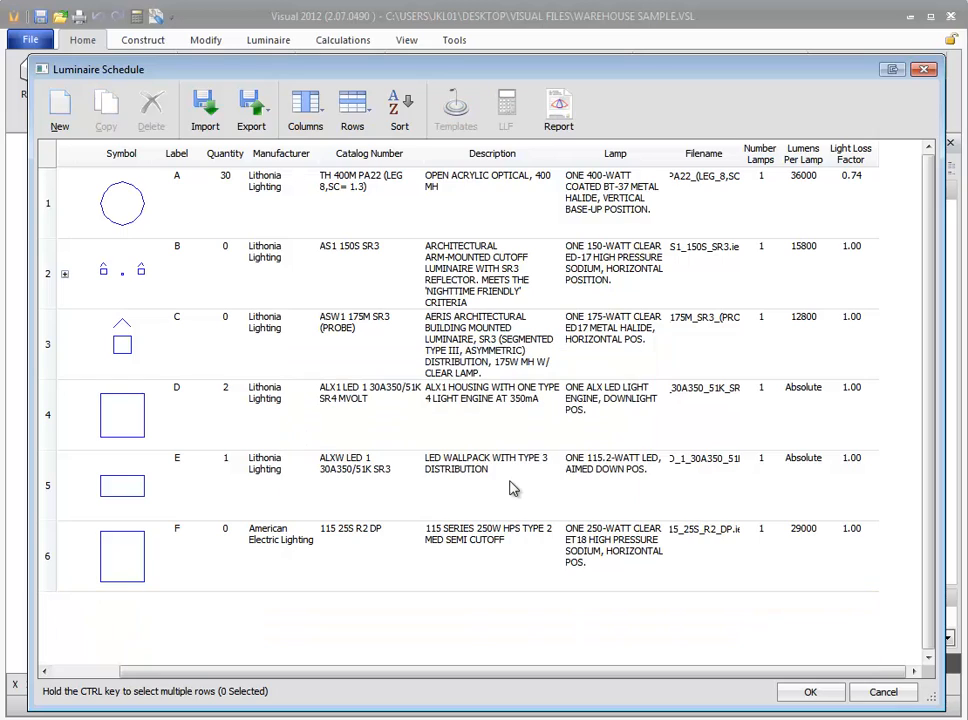
pyautogui.moveTo(276, 548)
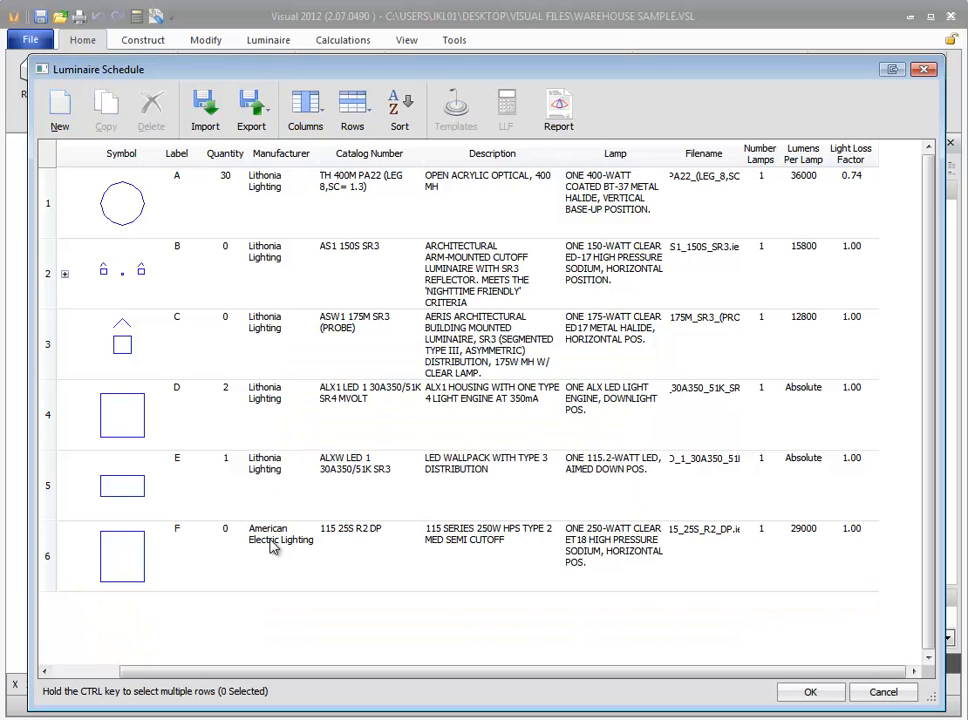
# Step: Select type F's catalog number cell to replace it with the Hydrel fixture
pyautogui.click(280, 544)
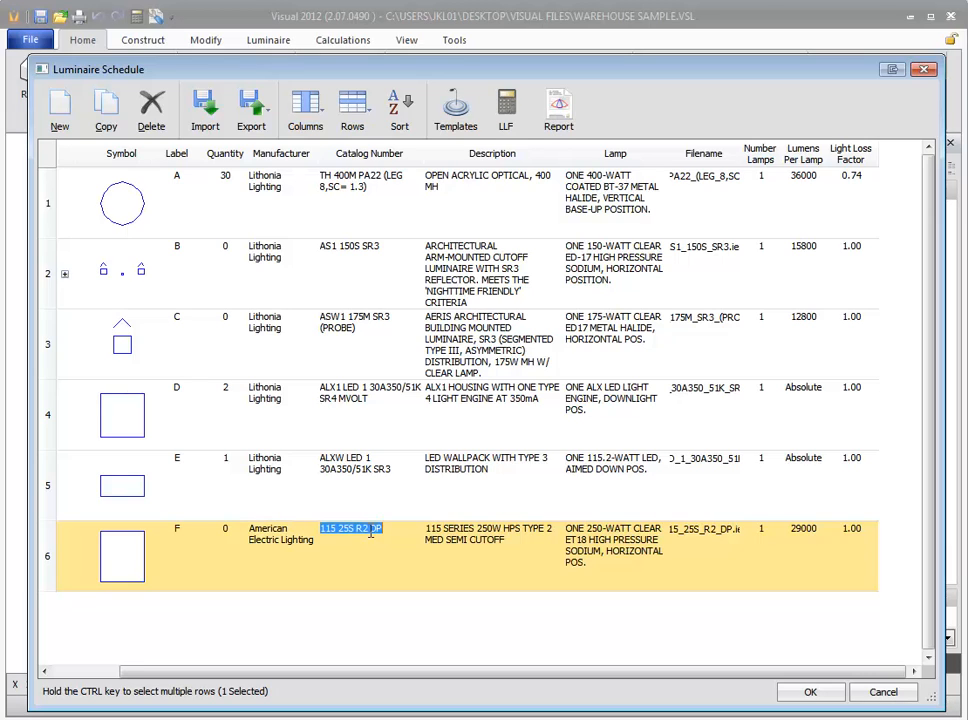
pyautogui.moveTo(422, 540)
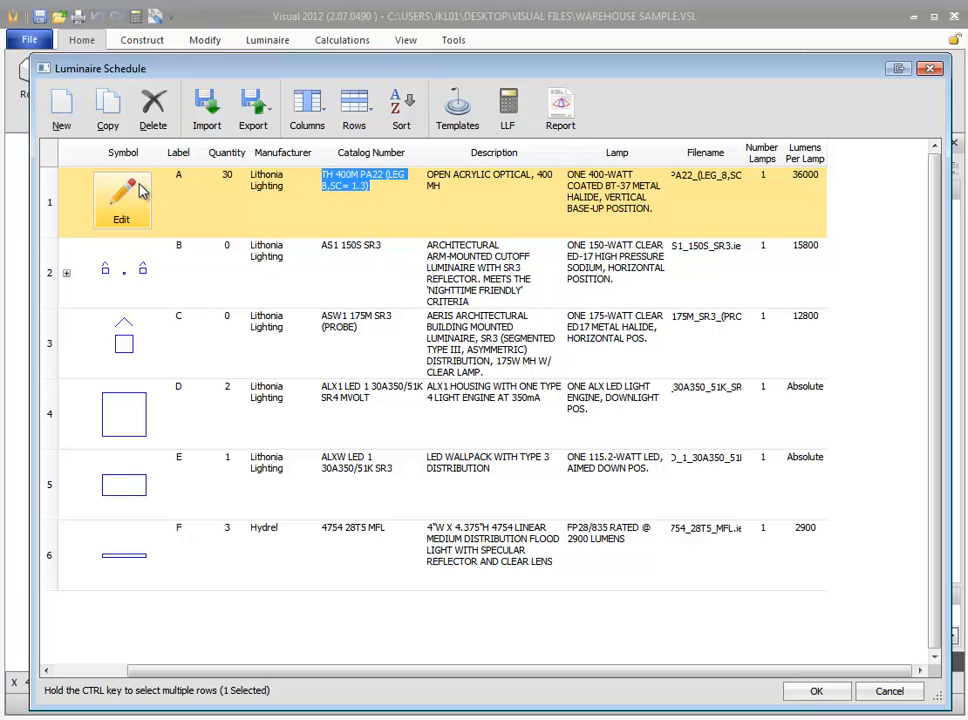
pyautogui.click(120, 200)
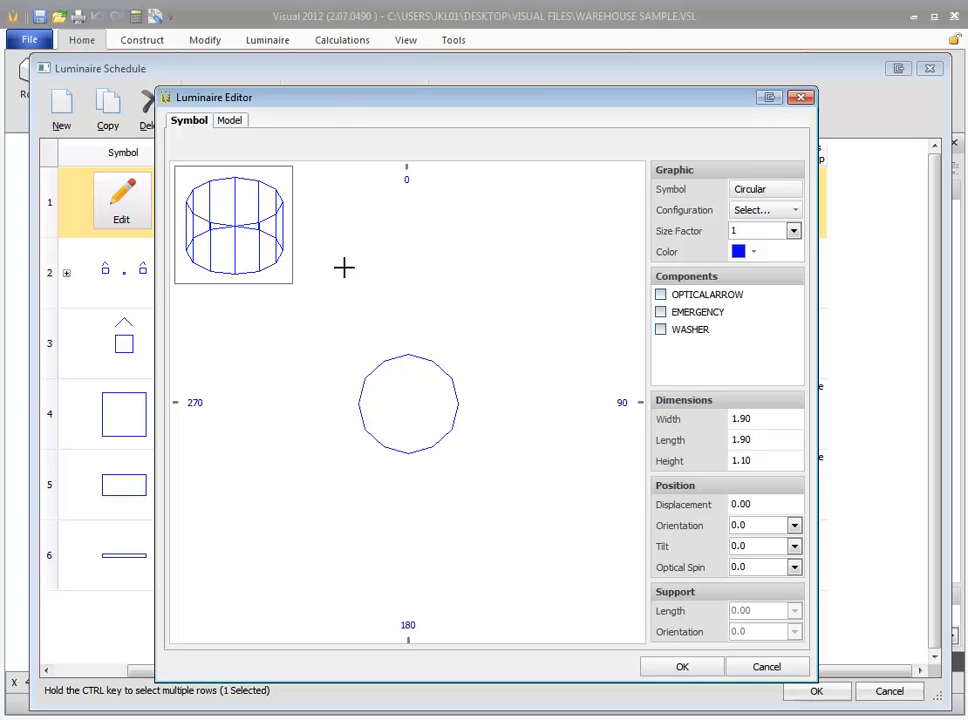
pyautogui.moveTo(514, 252)
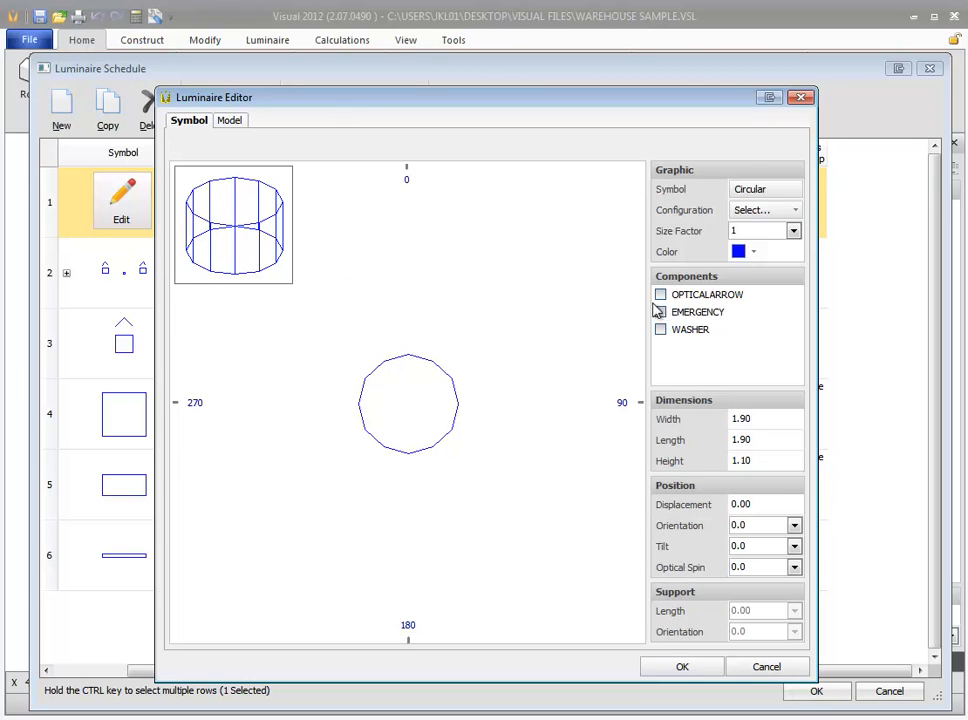
pyautogui.click(708, 294)
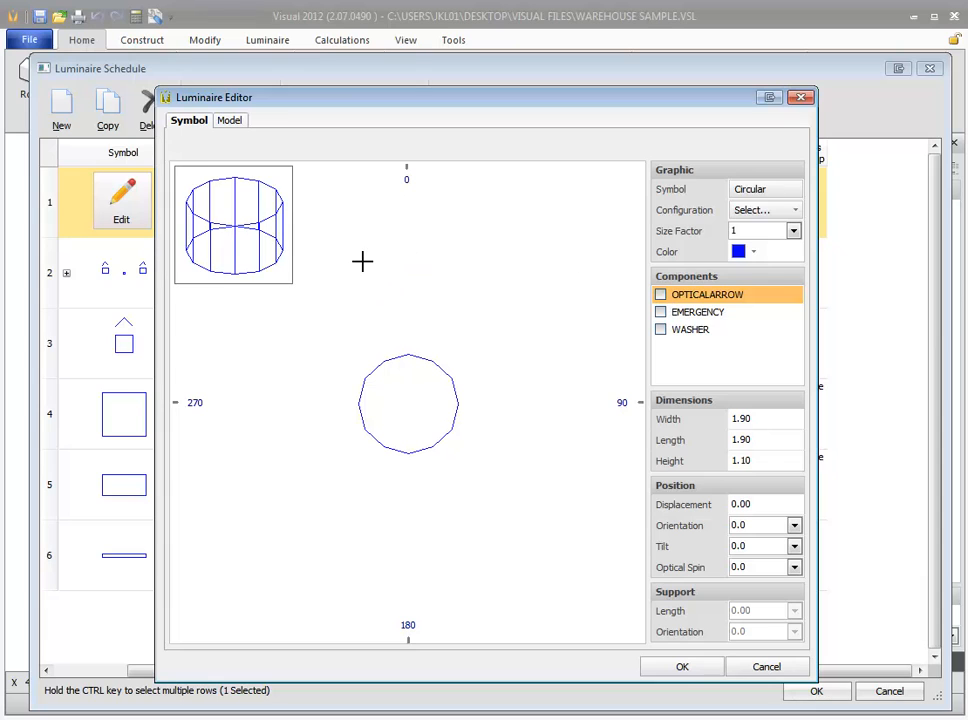
pyautogui.click(226, 120)
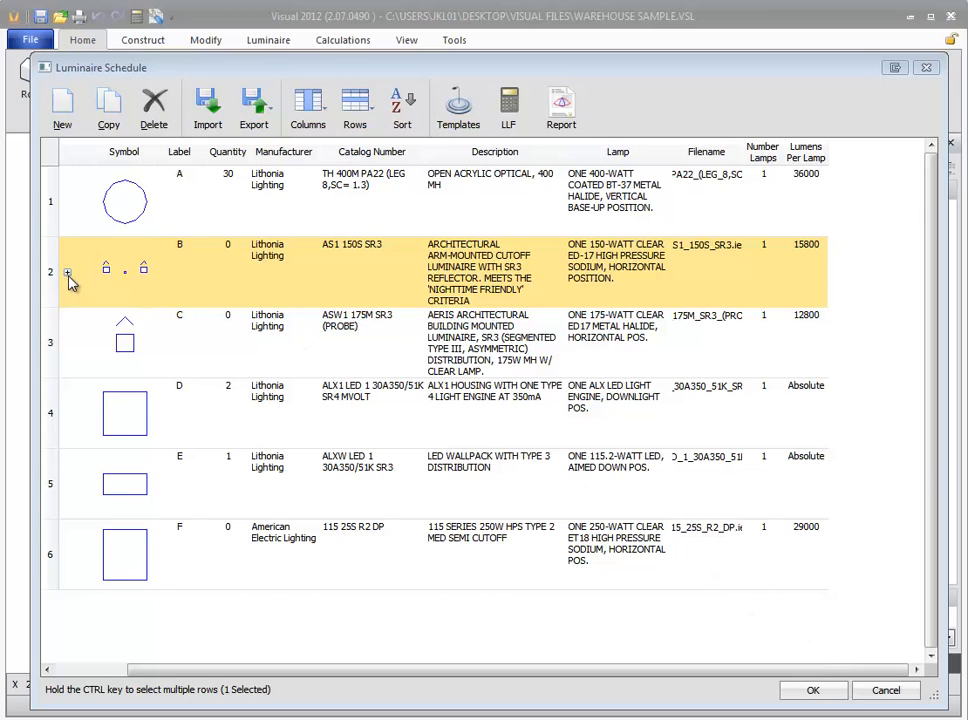
pyautogui.click(68, 272)
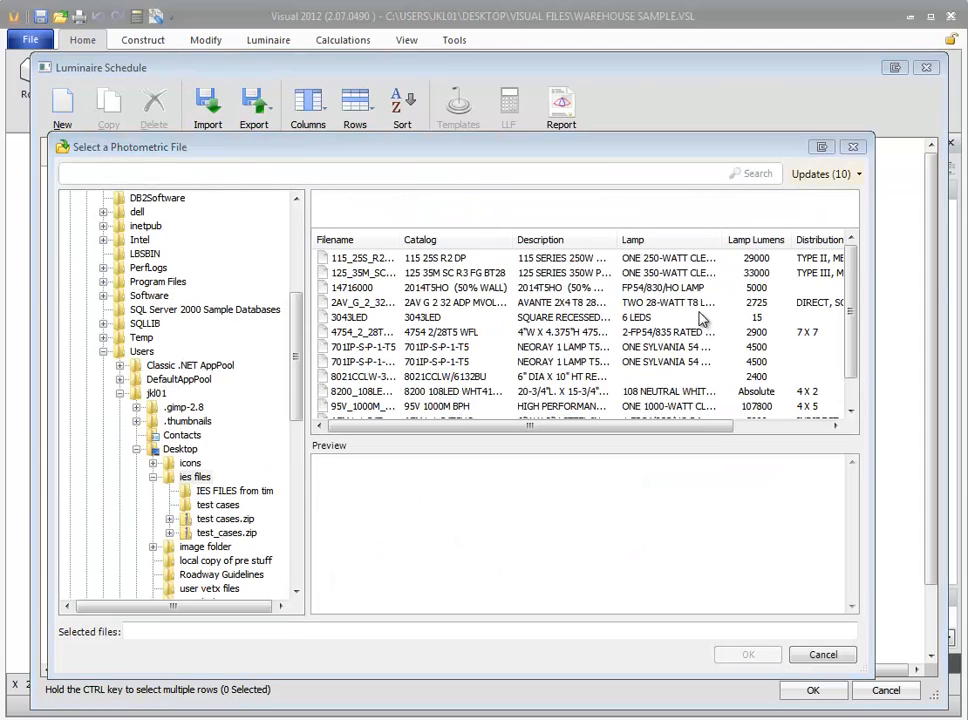
pyautogui.click(196, 476)
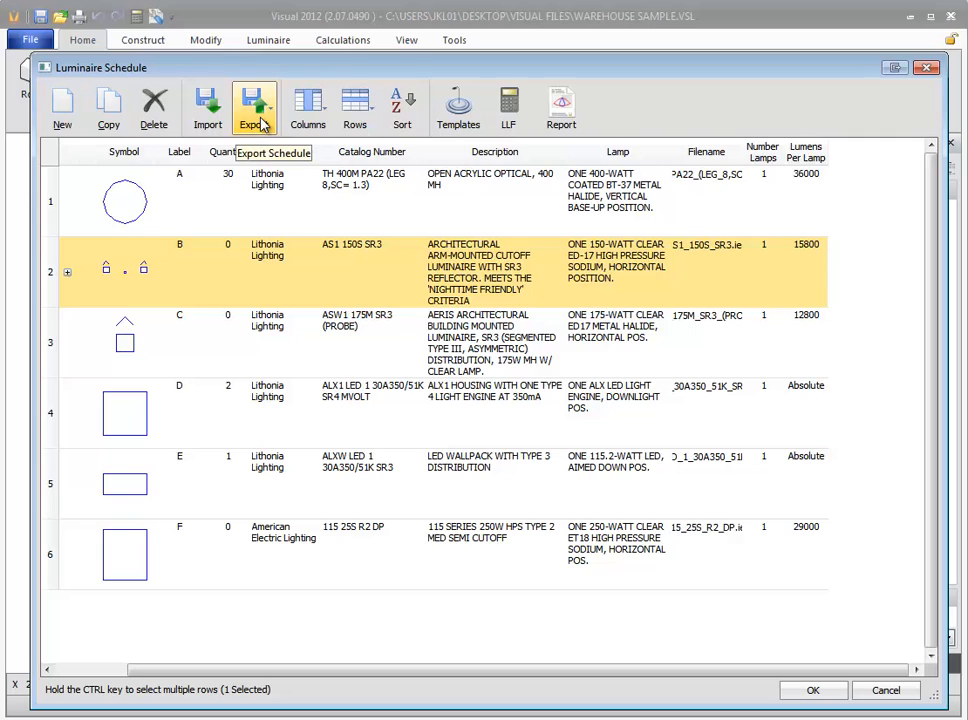
pyautogui.click(254, 108)
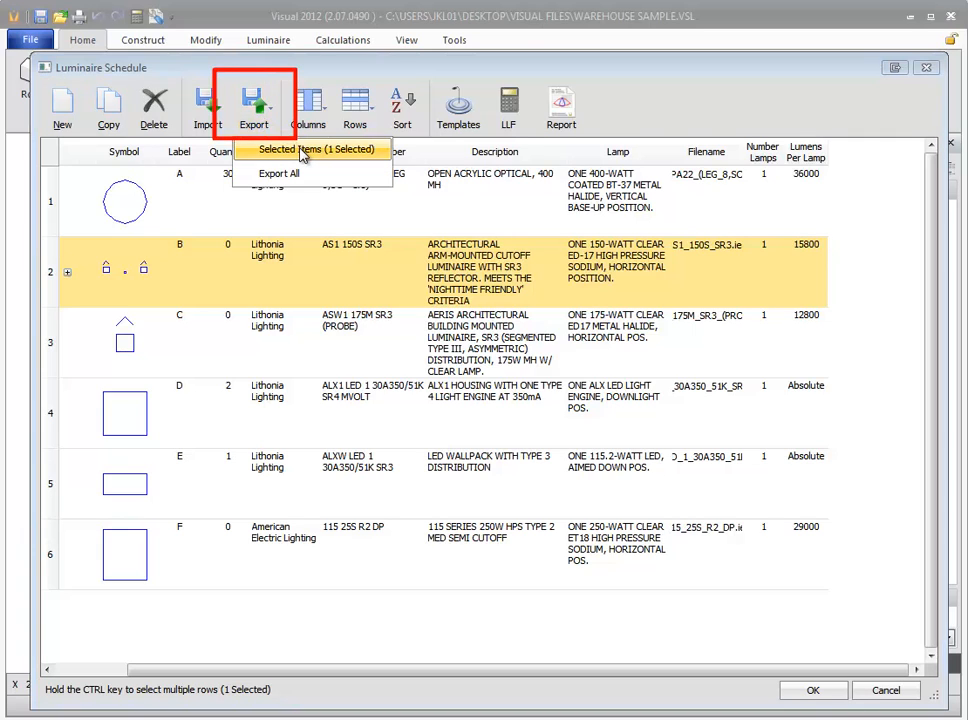
pyautogui.click(294, 148)
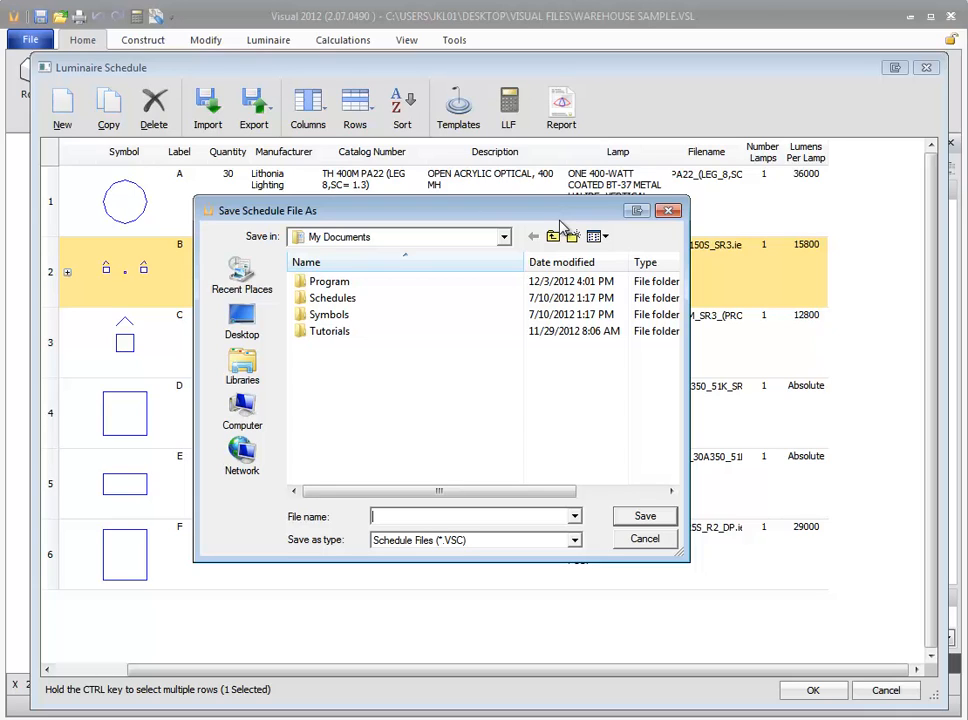
pyautogui.moveTo(572, 236)
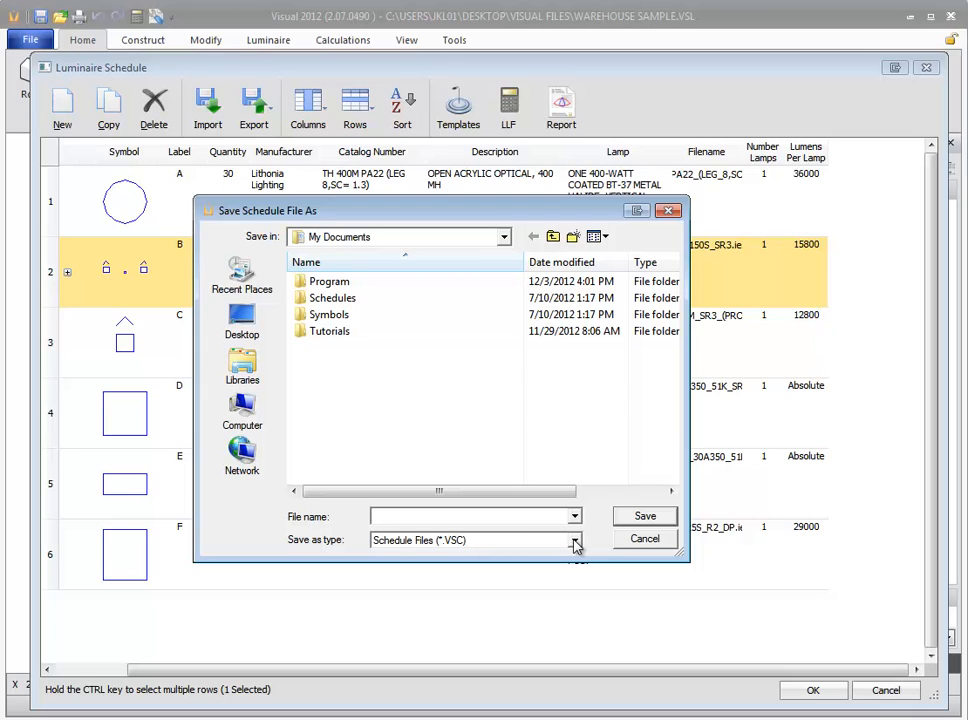
pyautogui.click(572, 540)
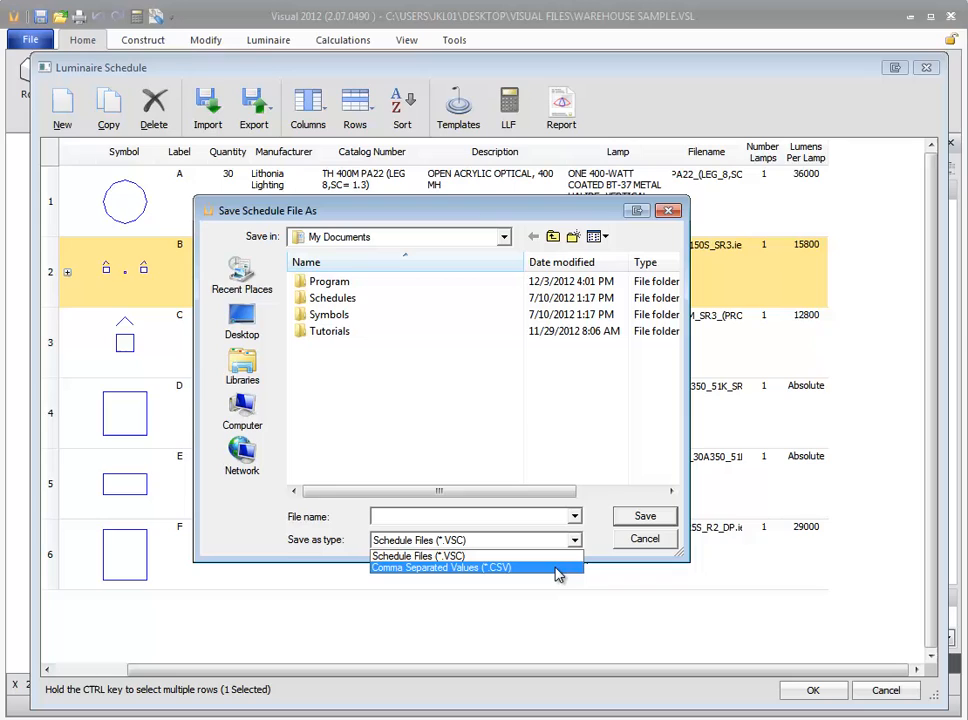
pyautogui.click(470, 568)
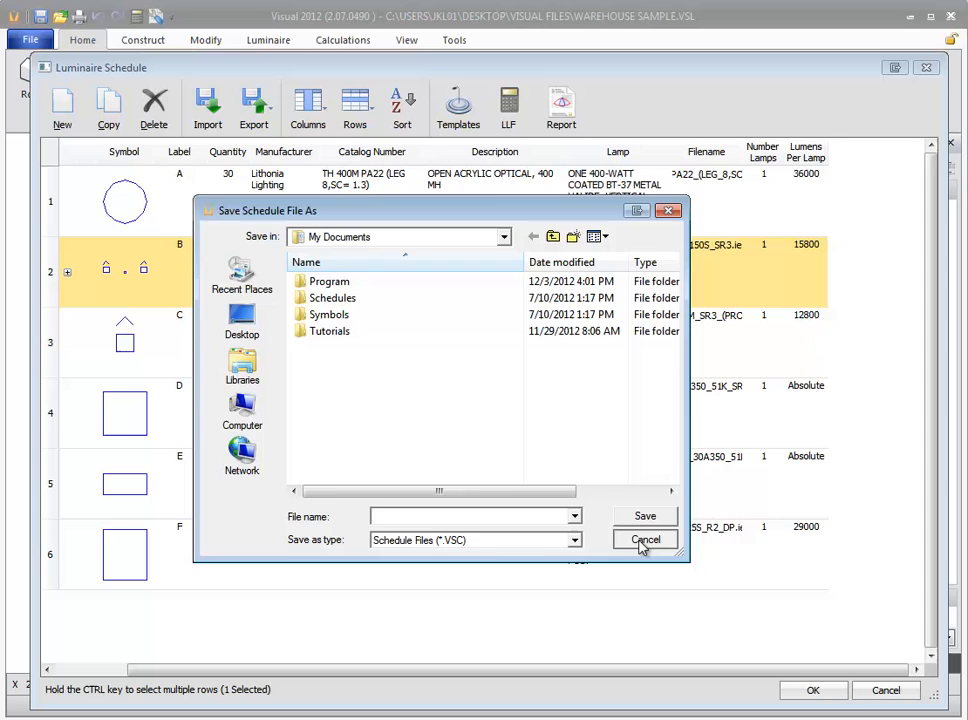
pyautogui.click(644, 540)
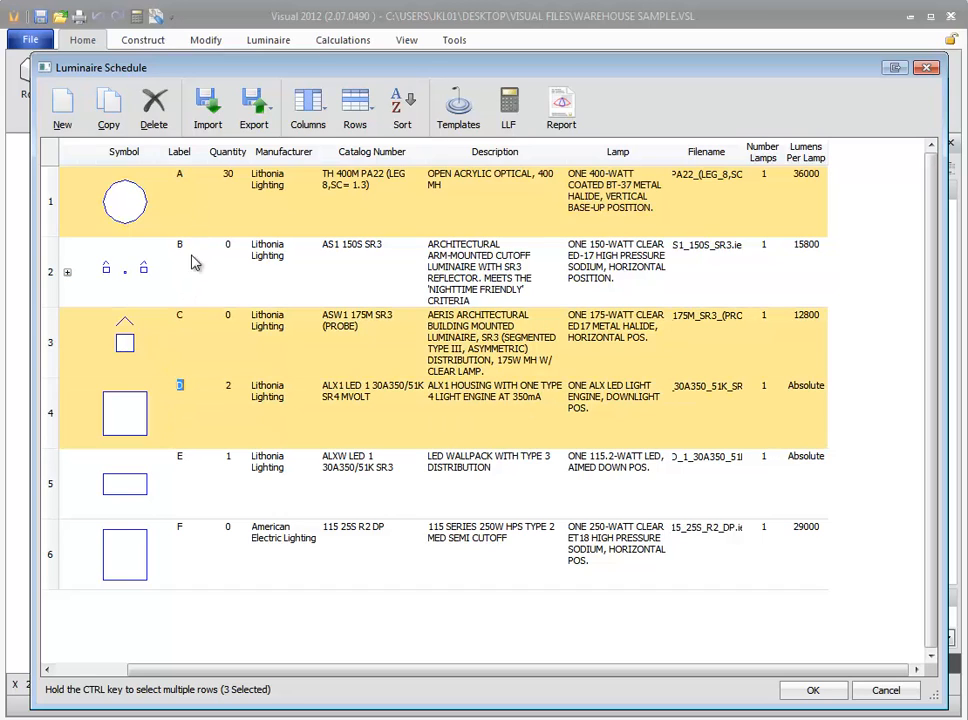
pyautogui.click(254, 108)
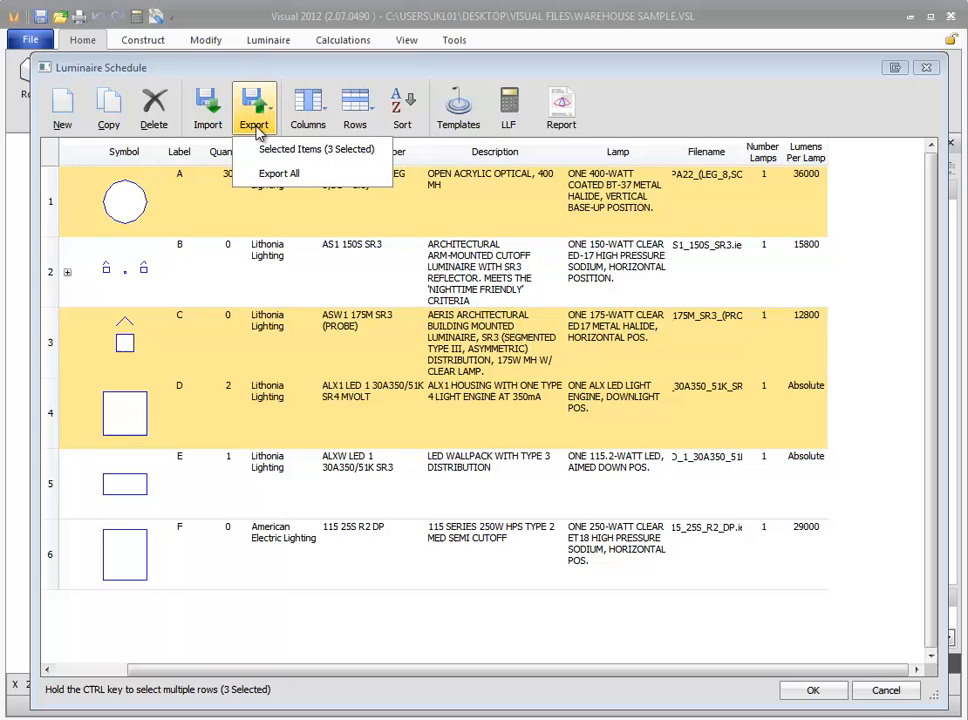
pyautogui.click(278, 172)
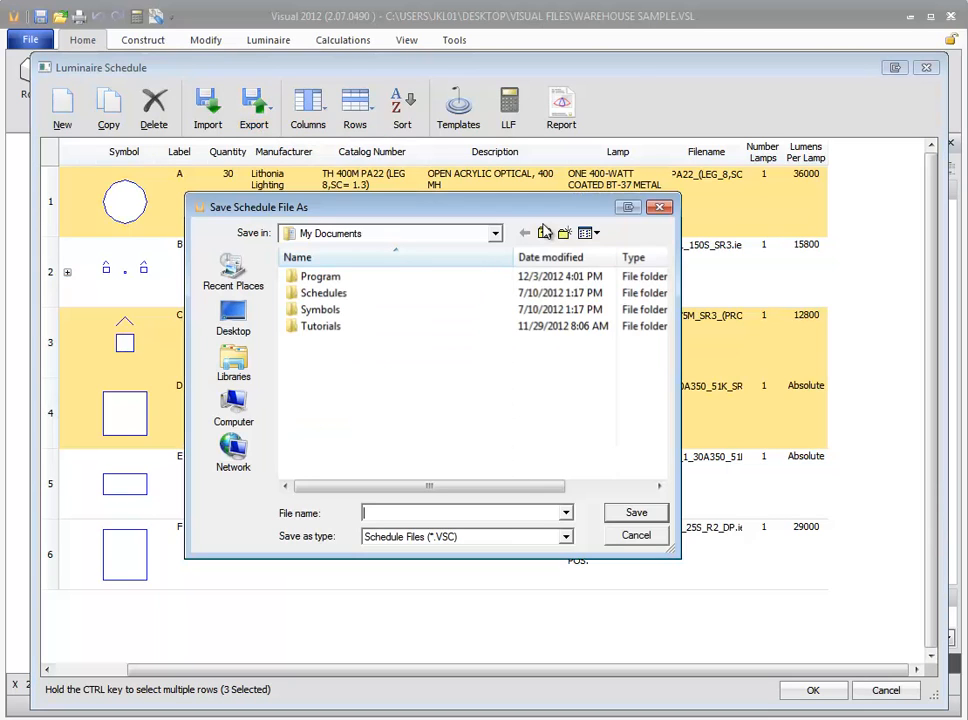
pyautogui.click(636, 536)
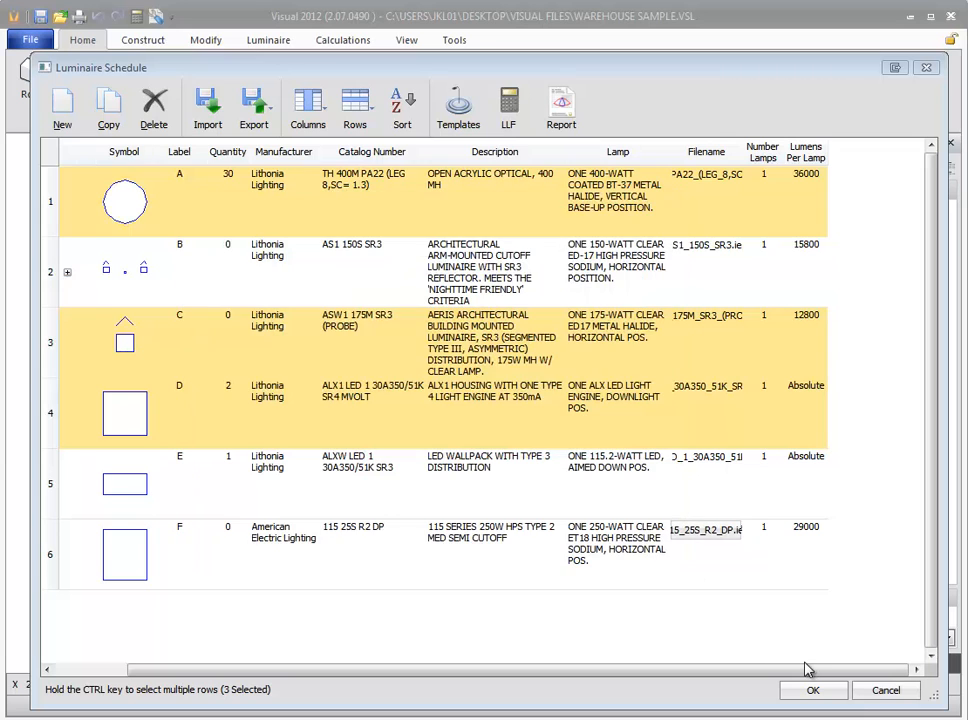
# Step: Reset the schedule columns to the default layout with Catalog Number before Manufacturer
pyautogui.click(308, 108)
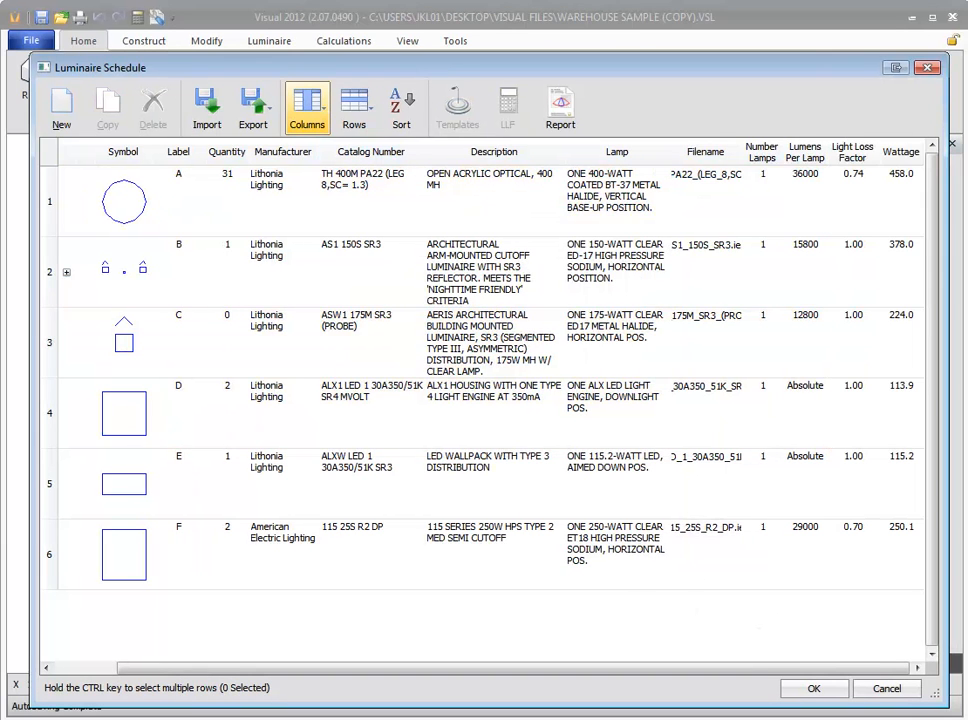
pyautogui.click(308, 104)
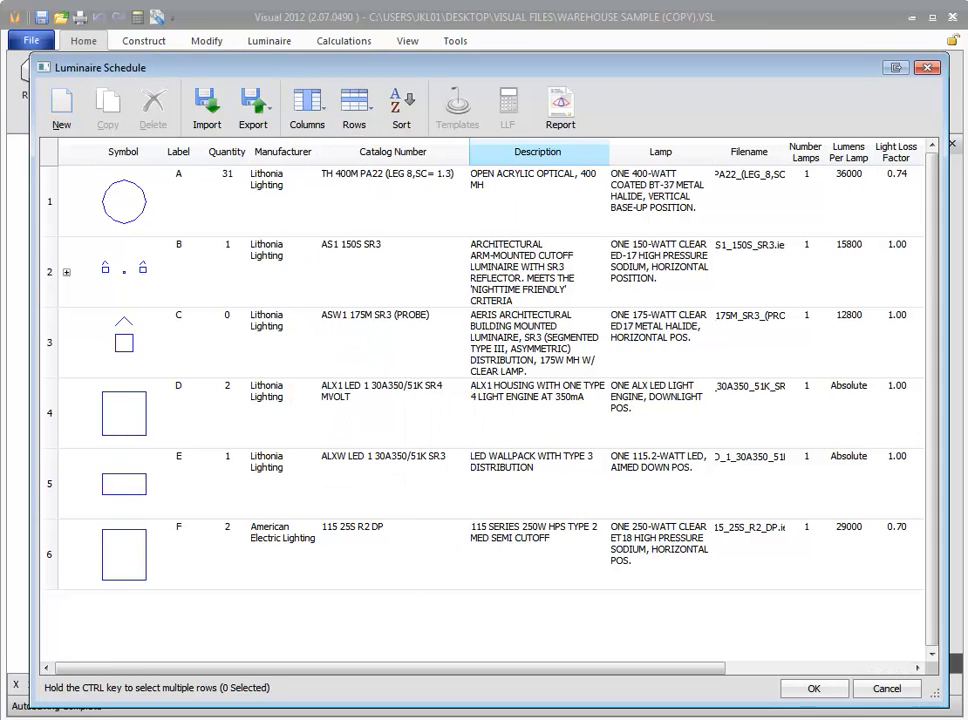
pyautogui.click(536, 152)
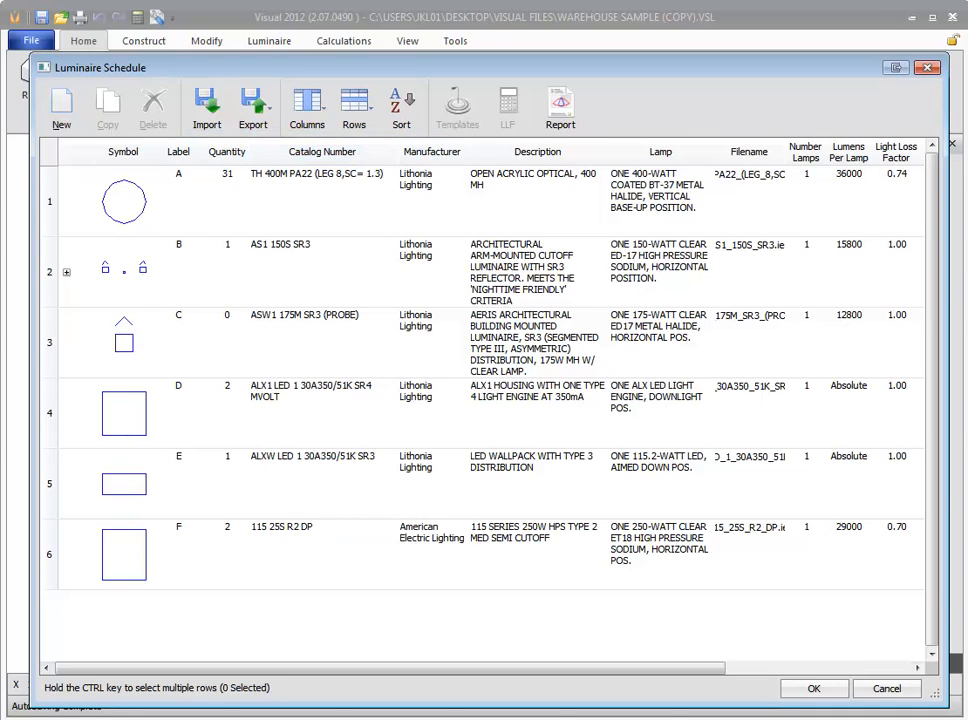
pyautogui.click(308, 108)
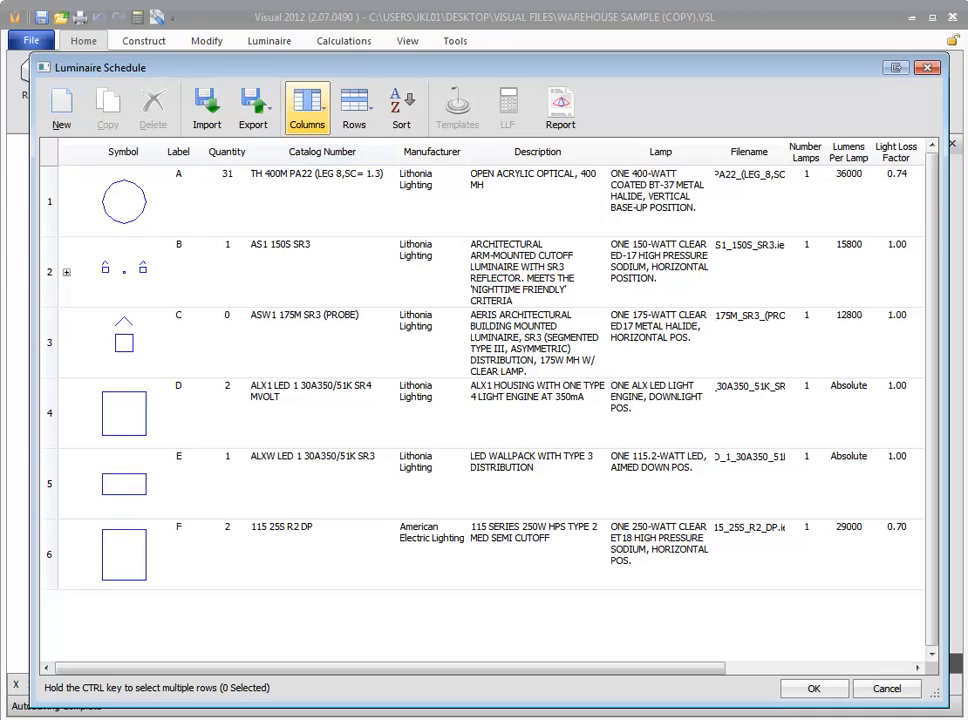
# Step: Restore the default column set with Manufacturer before Catalog Number and Wattage shown
pyautogui.click(308, 108)
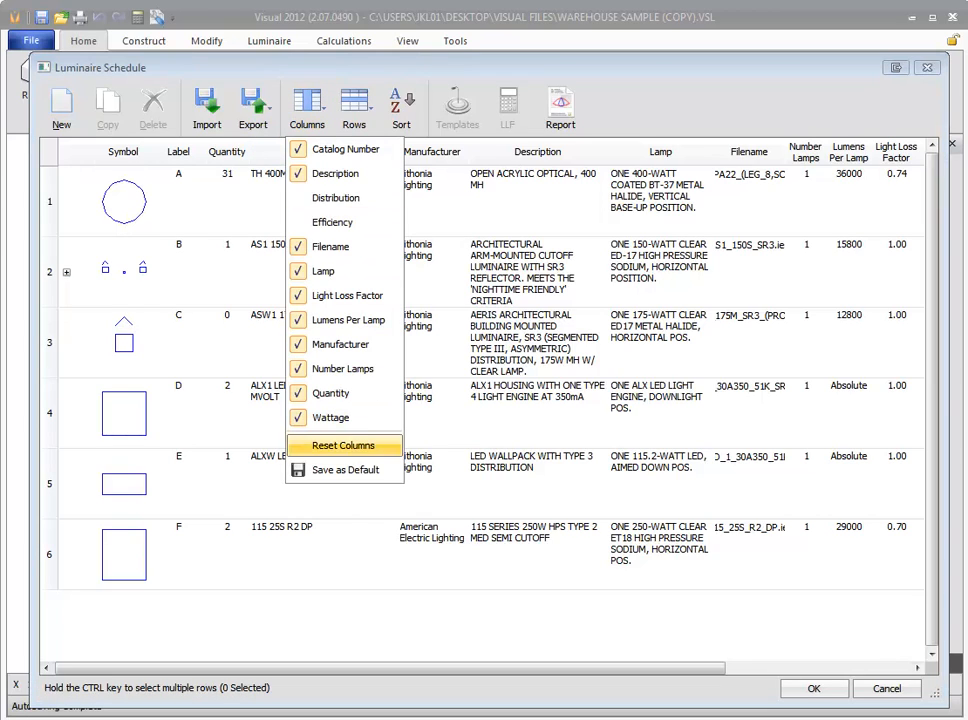
pyautogui.moveTo(344, 470)
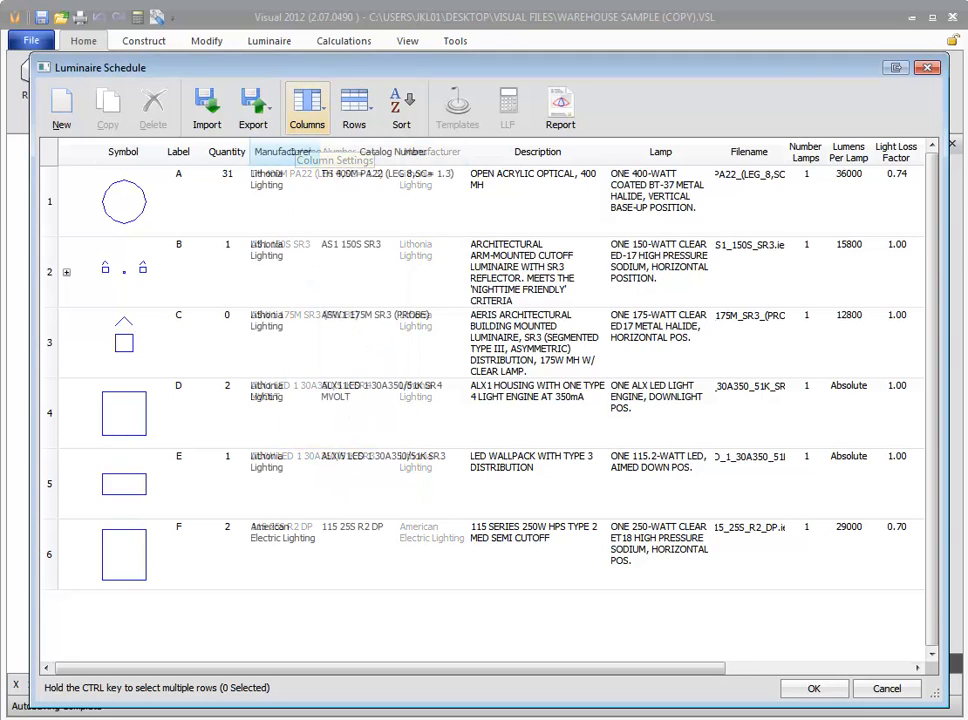
pyautogui.click(308, 108)
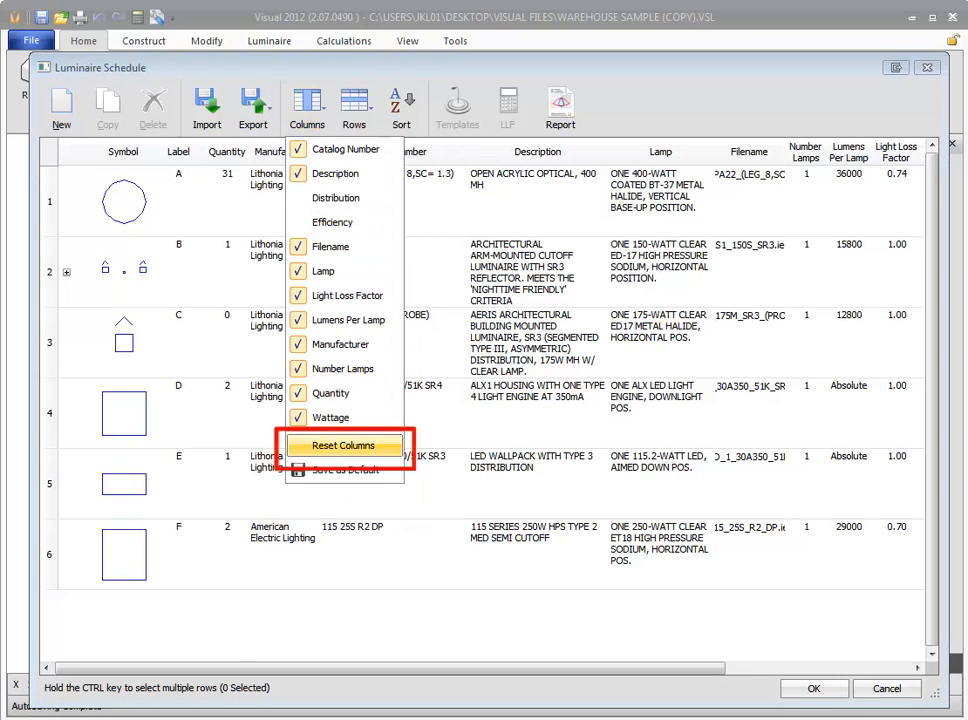
pyautogui.click(342, 444)
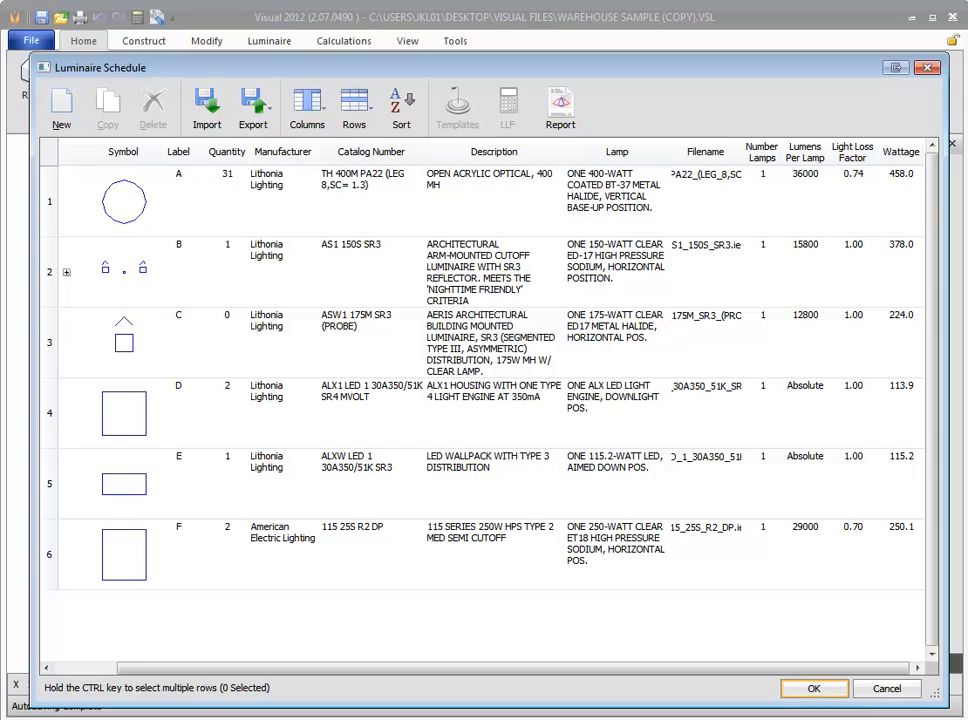
pyautogui.click(180, 270)
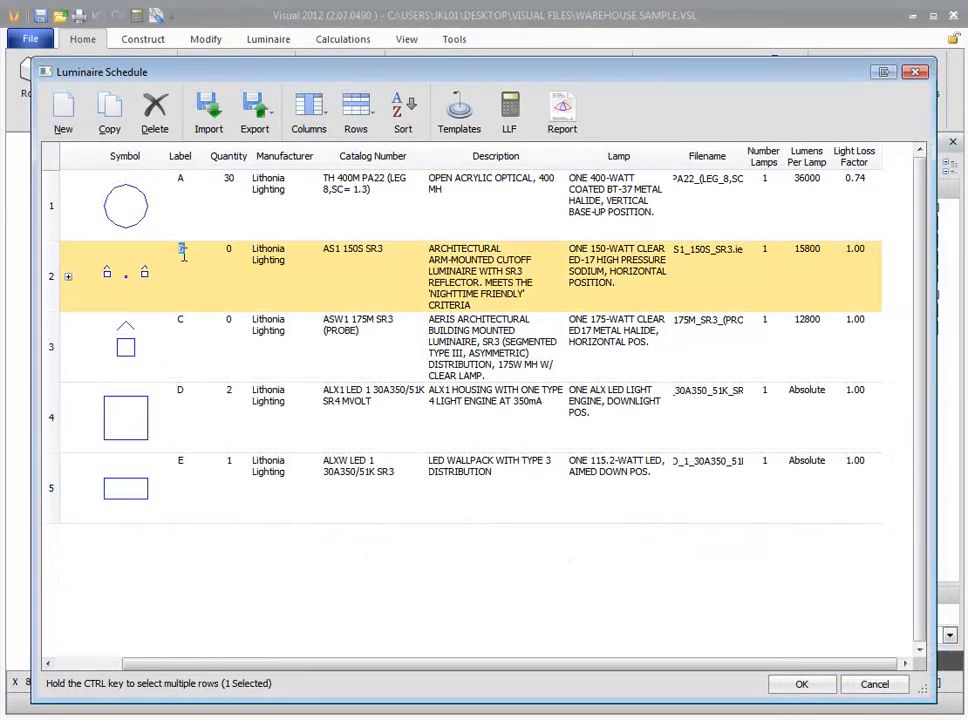
# Step: Relabel luminaire B as MP01 and sort the rows so MP01 is last
pyautogui.write('MP01')
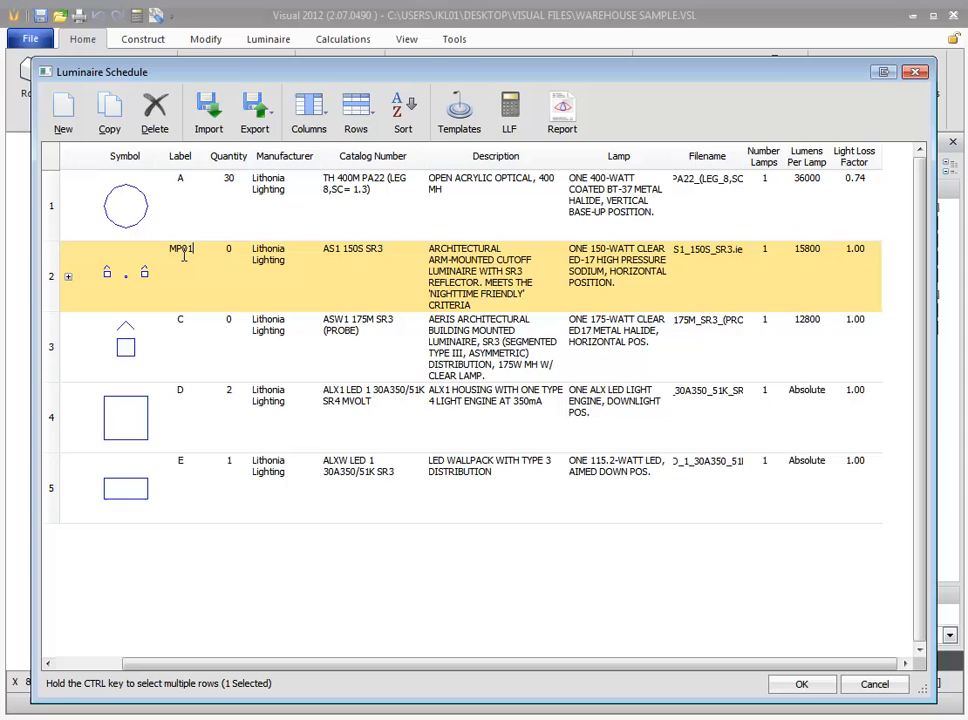
pyautogui.click(218, 252)
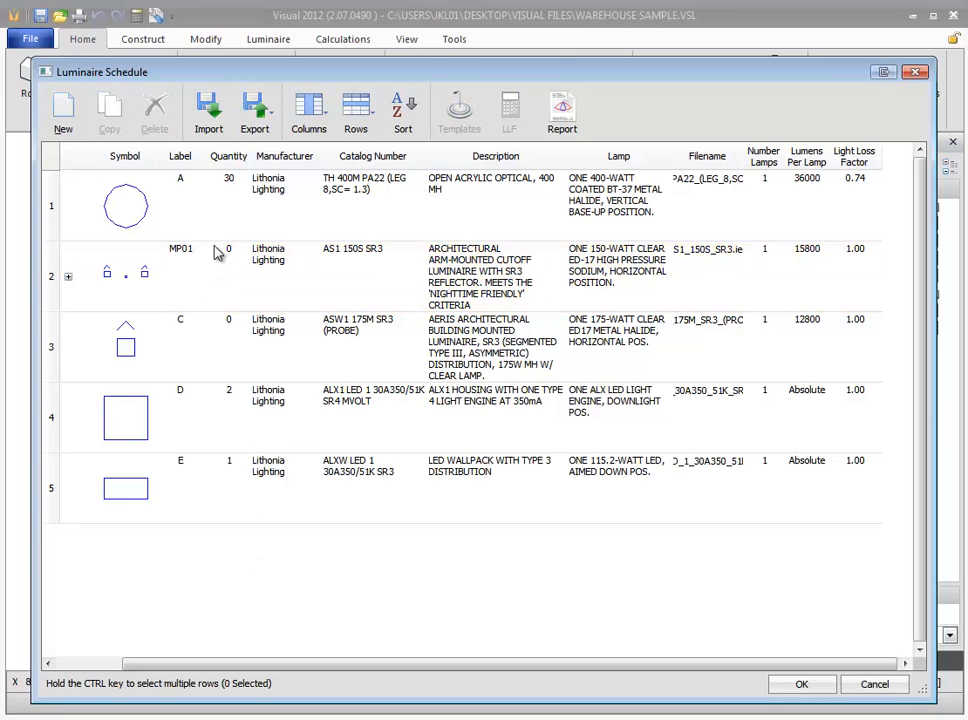
pyautogui.click(404, 110)
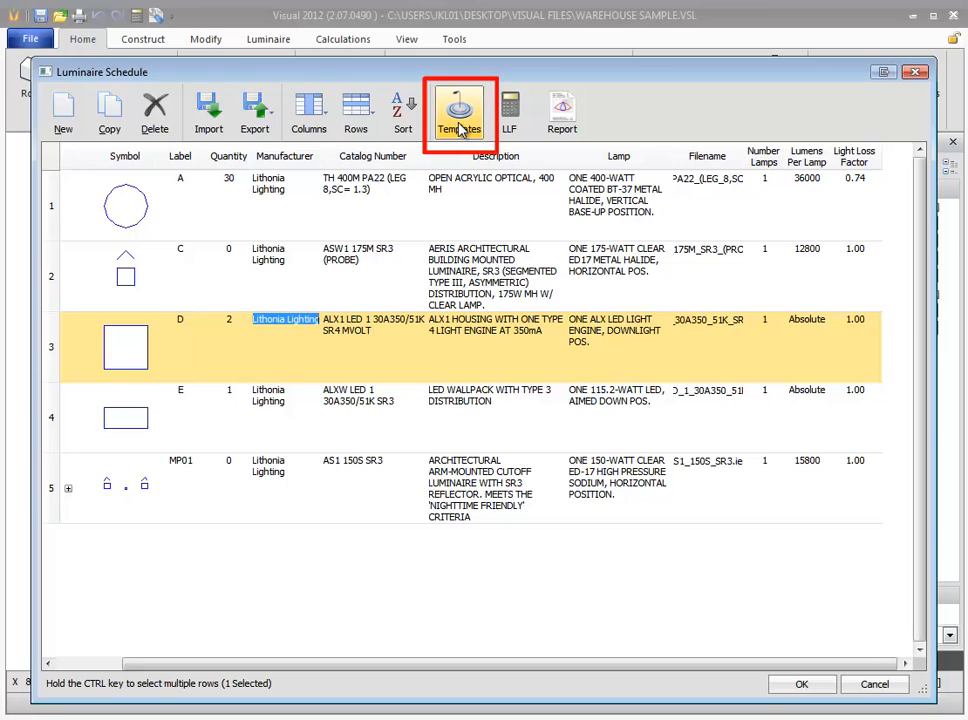
# Step: Apply 0.25, 0.5 and 1 iso-illuminance contours to all luminaires and return to the plan
pyautogui.click(460, 112)
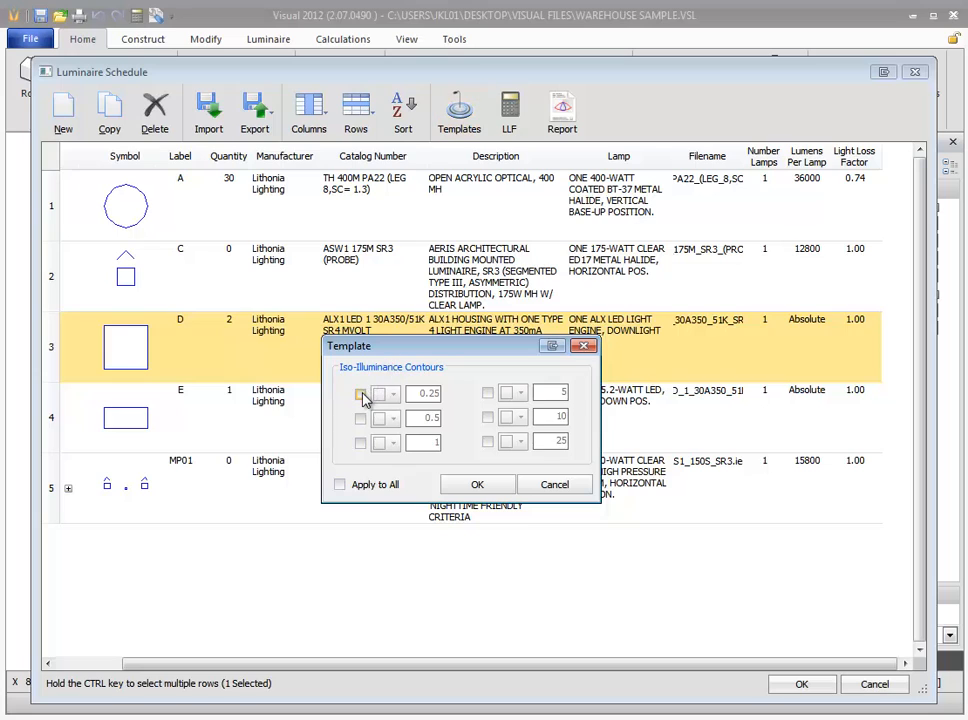
pyautogui.click(360, 392)
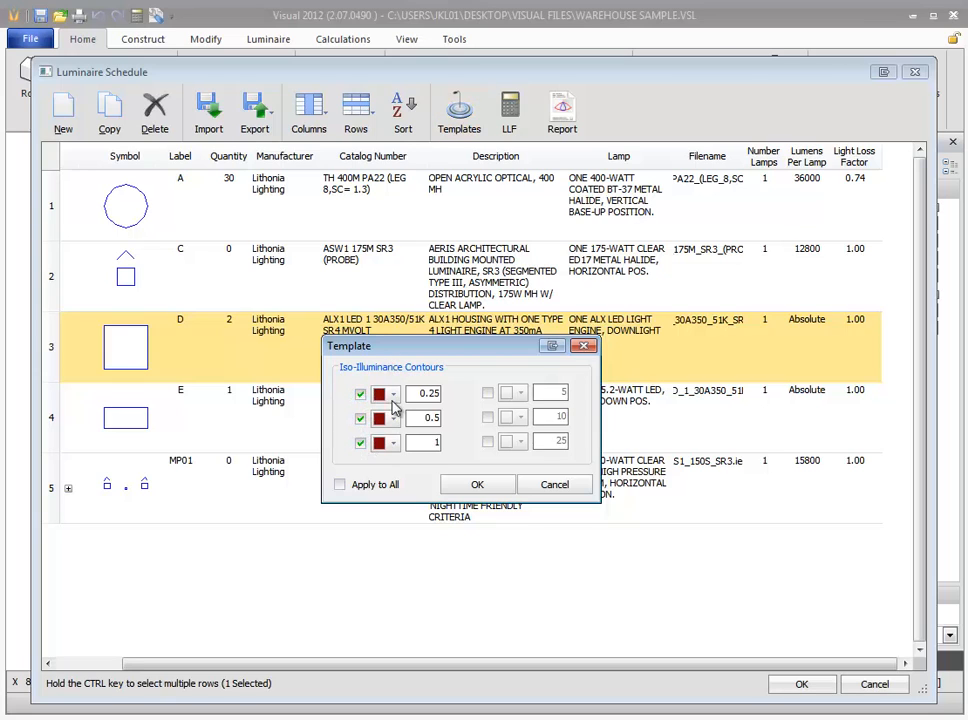
pyautogui.click(396, 418)
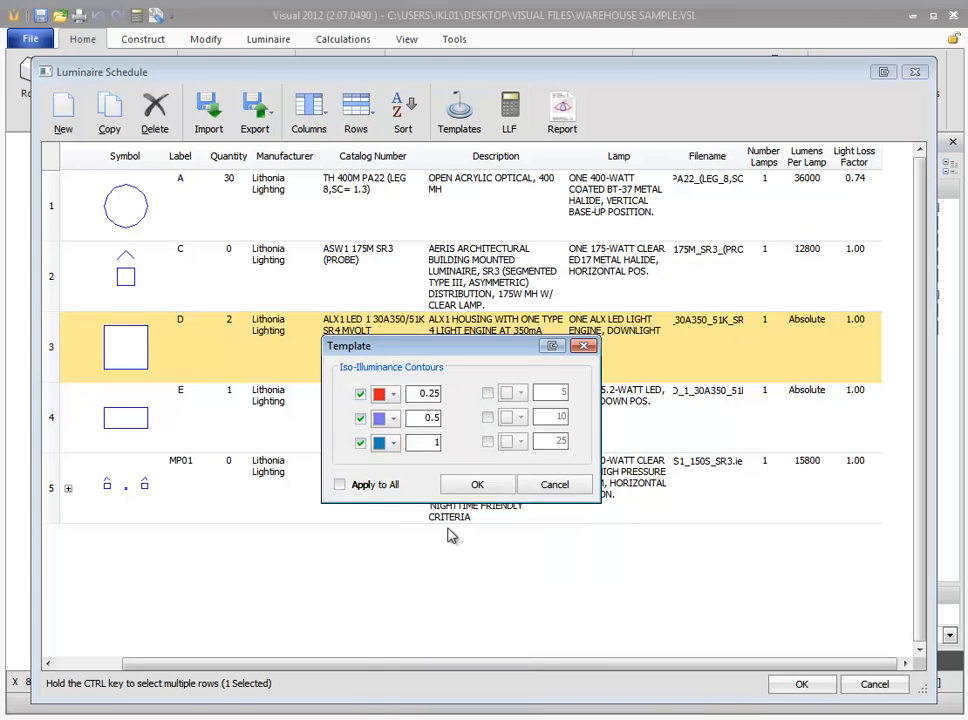
pyautogui.click(340, 484)
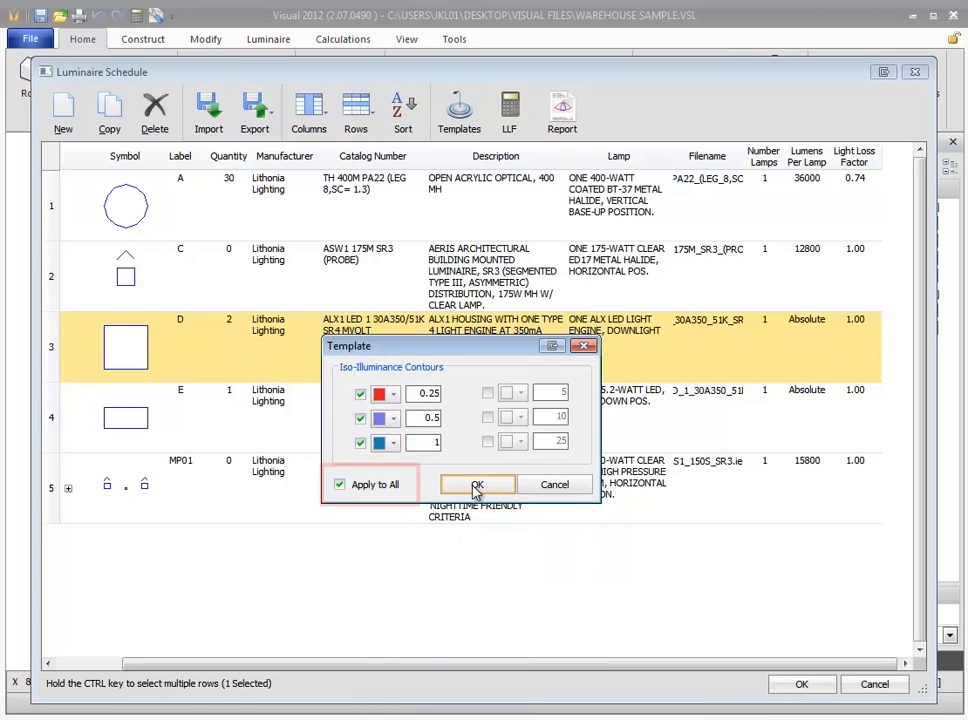
pyautogui.click(476, 484)
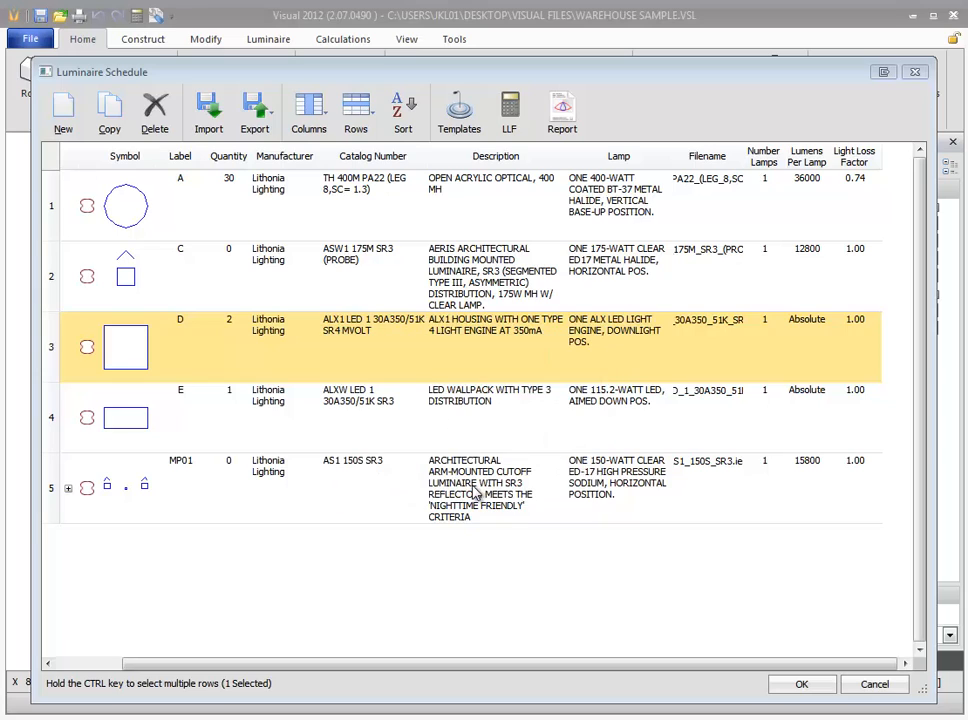
pyautogui.moveTo(456, 478)
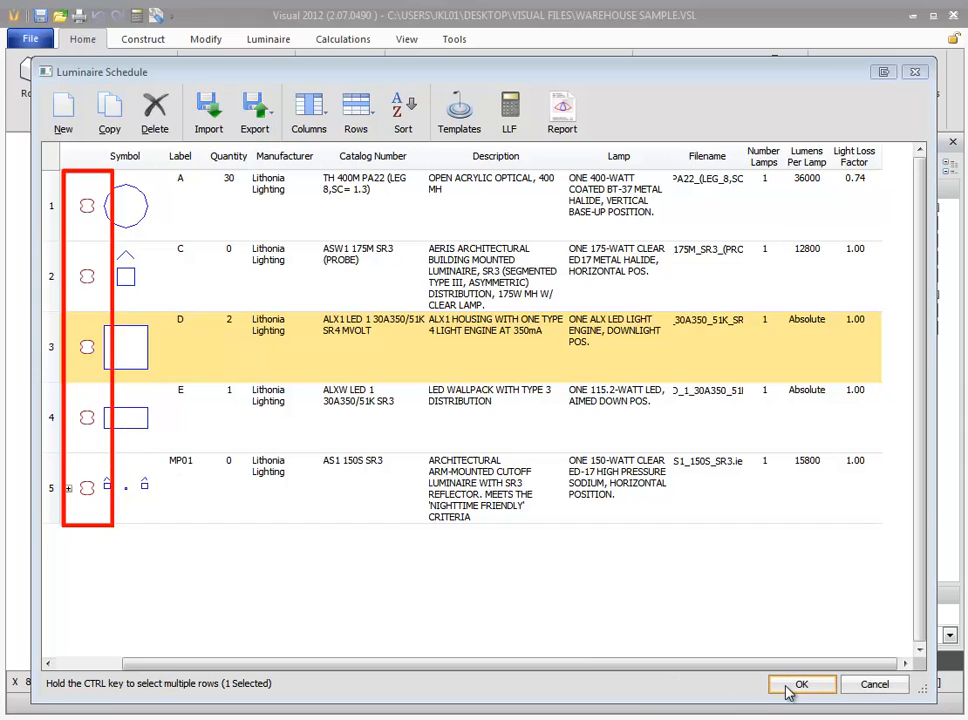
pyautogui.click(800, 684)
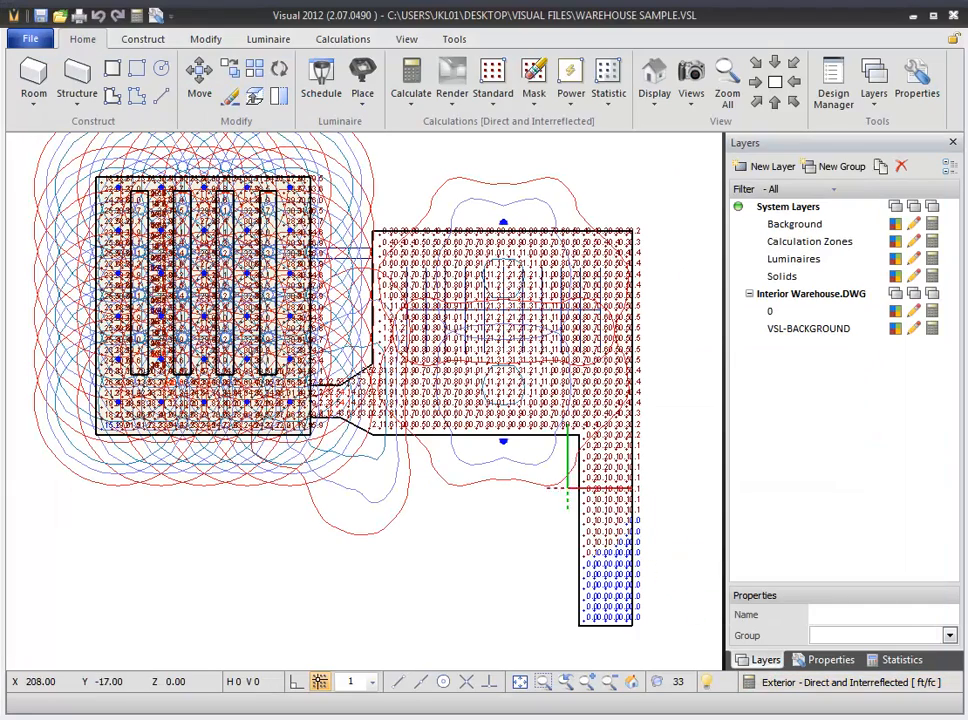
# Step: Select a placed luminaire on the plan, then reopen the luminaire schedule
pyautogui.click(362, 76)
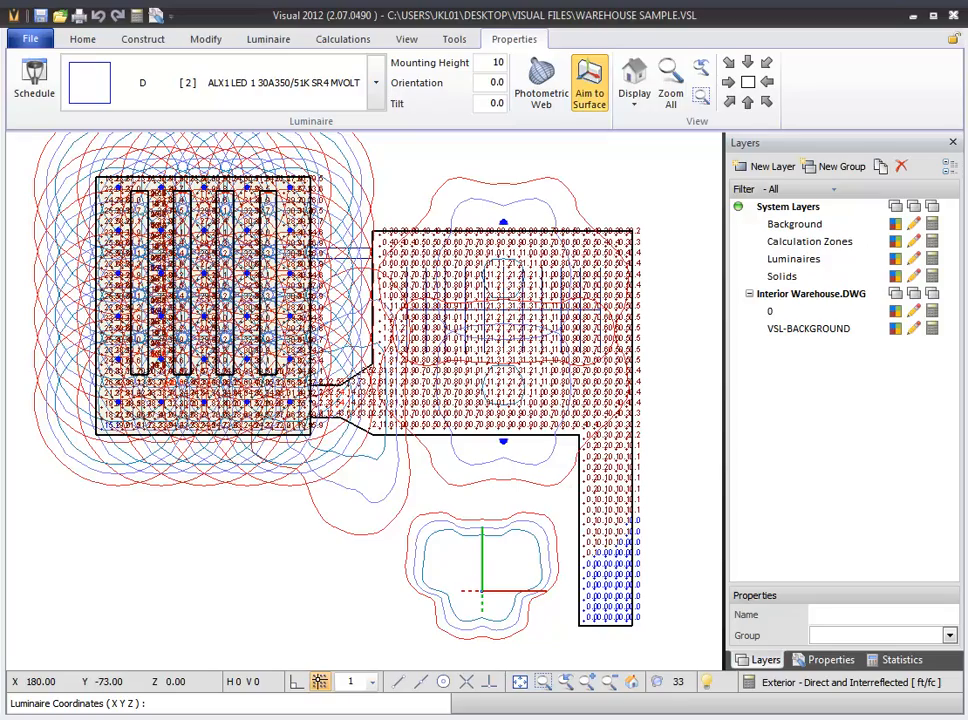
pyautogui.click(34, 80)
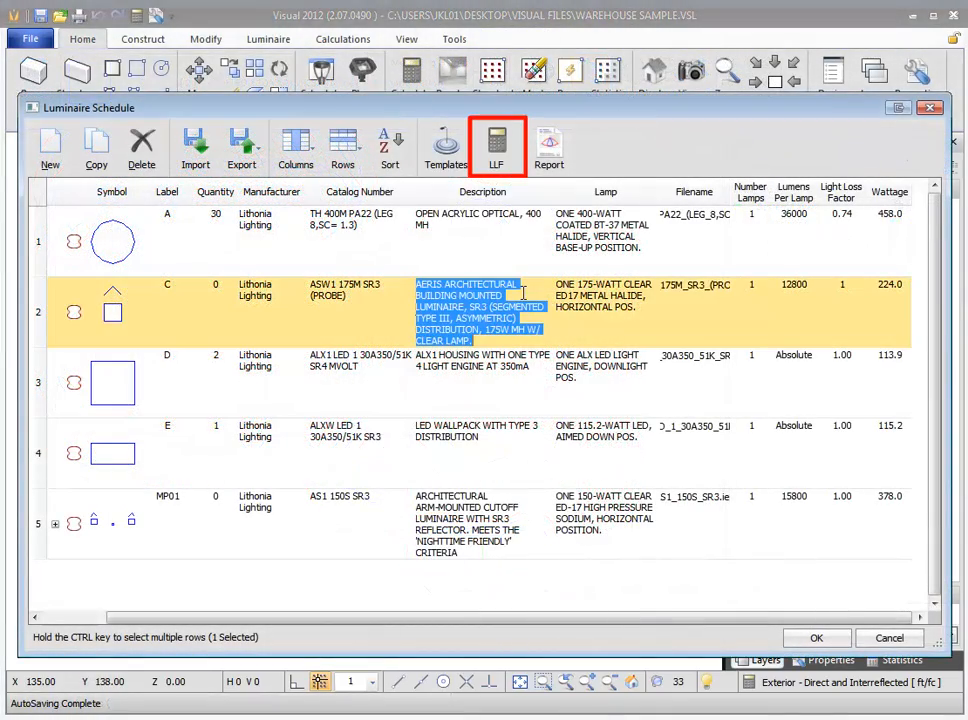
# Step: Calculate a 0.60 light loss factor for luminaire C: HID, moderate environment, Direct, energy saving magnetic ballast
pyautogui.click(498, 148)
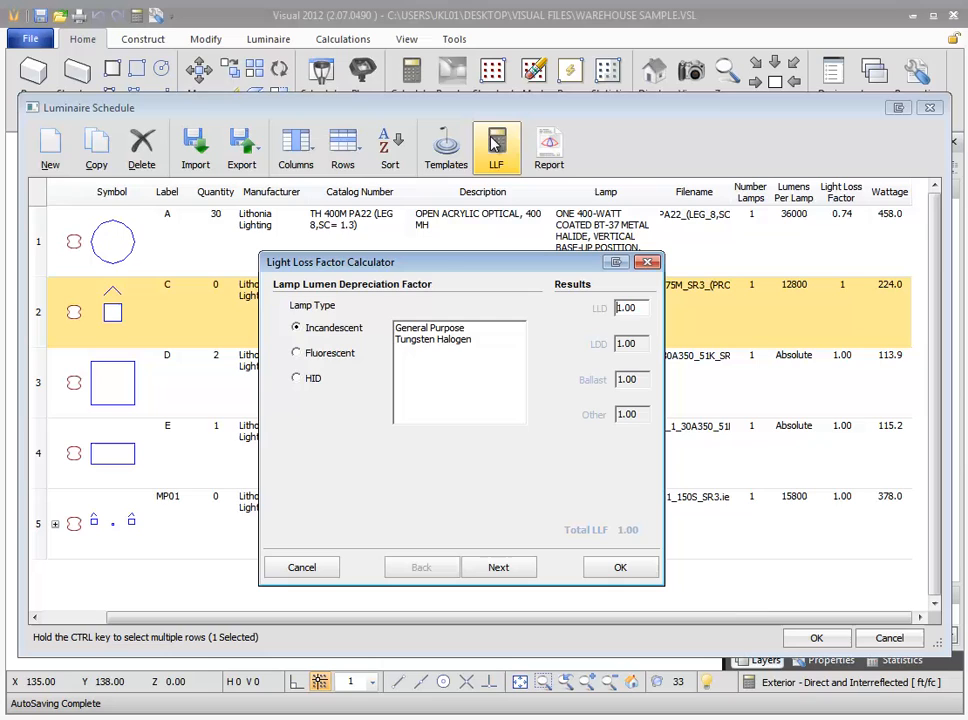
pyautogui.click(296, 376)
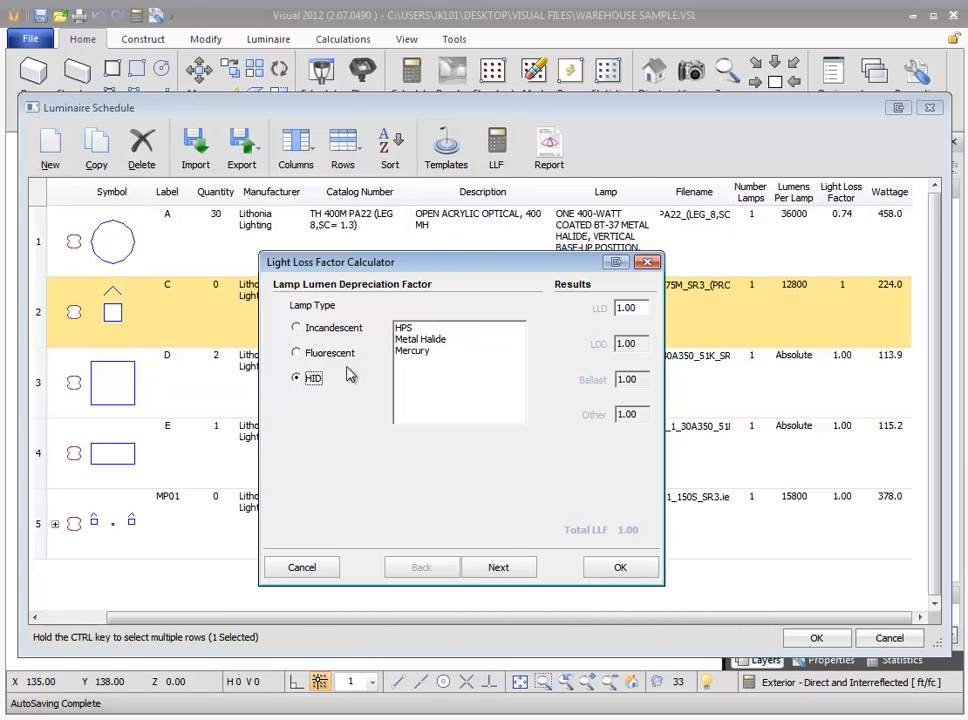
pyautogui.click(498, 568)
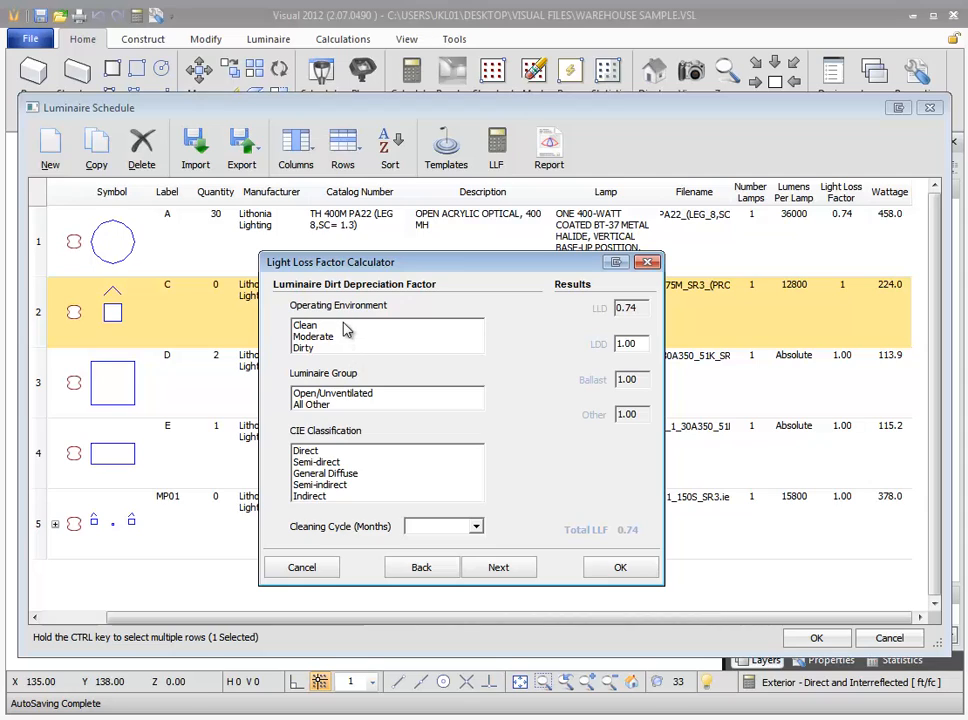
pyautogui.moveTo(344, 340)
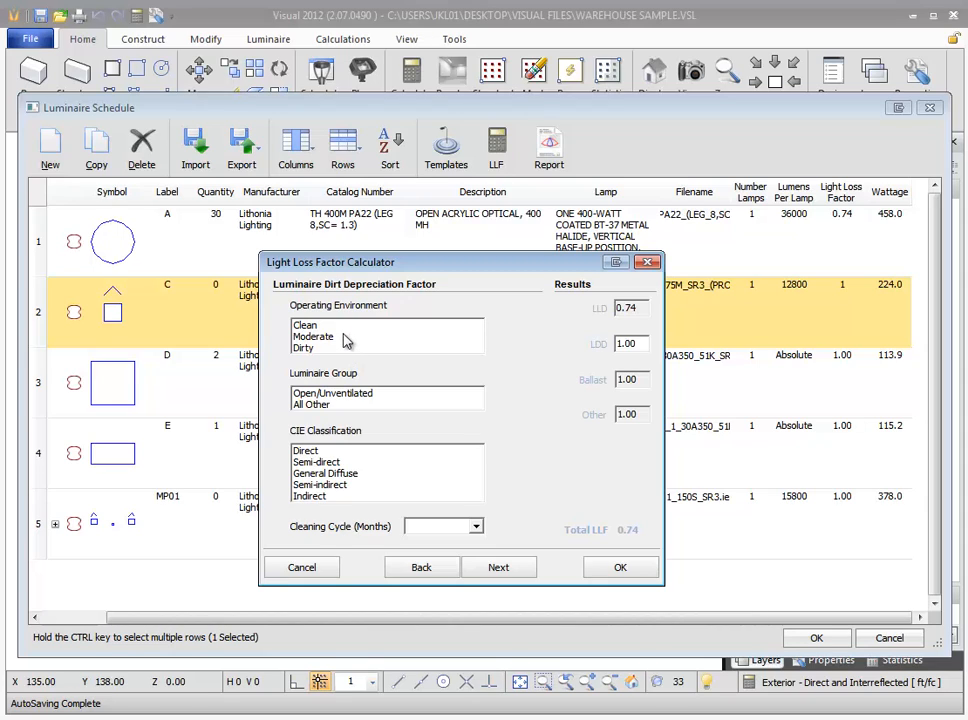
pyautogui.click(314, 336)
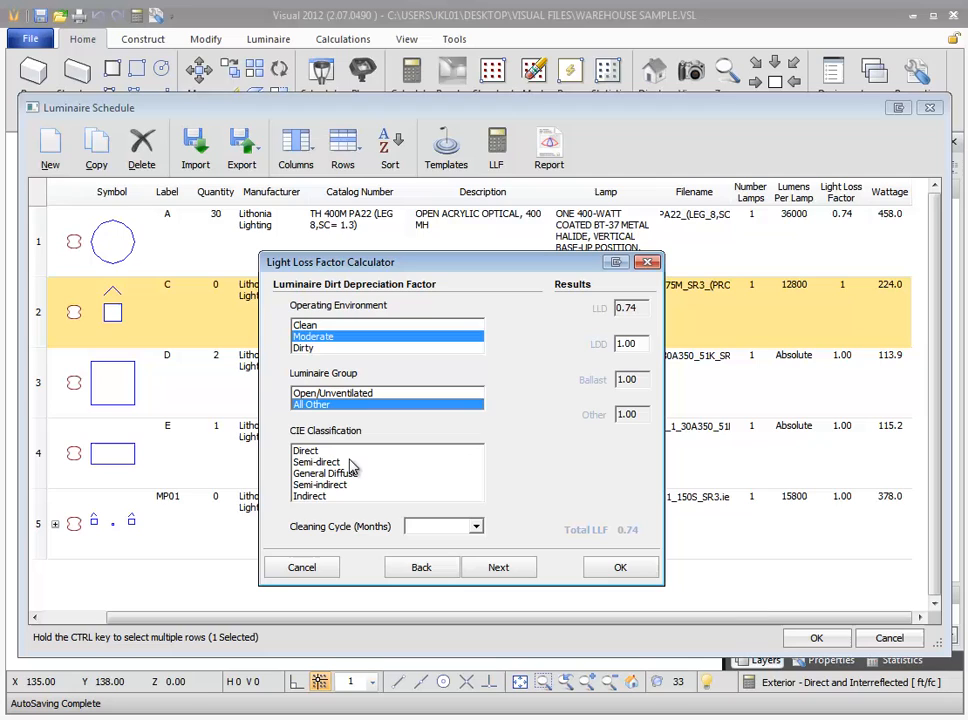
pyautogui.click(308, 448)
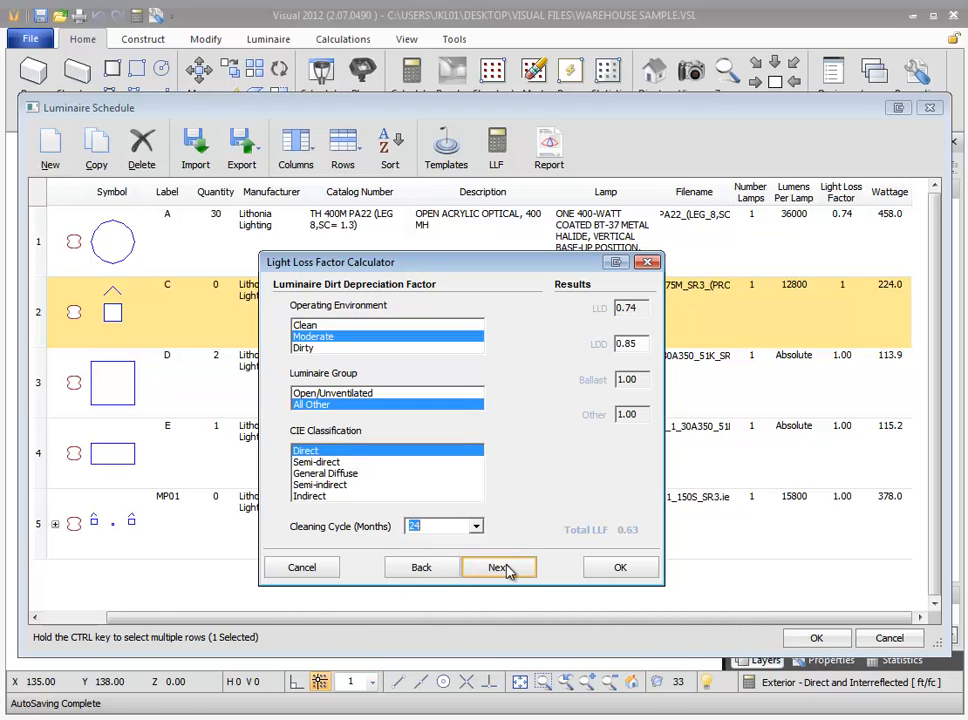
pyautogui.click(498, 568)
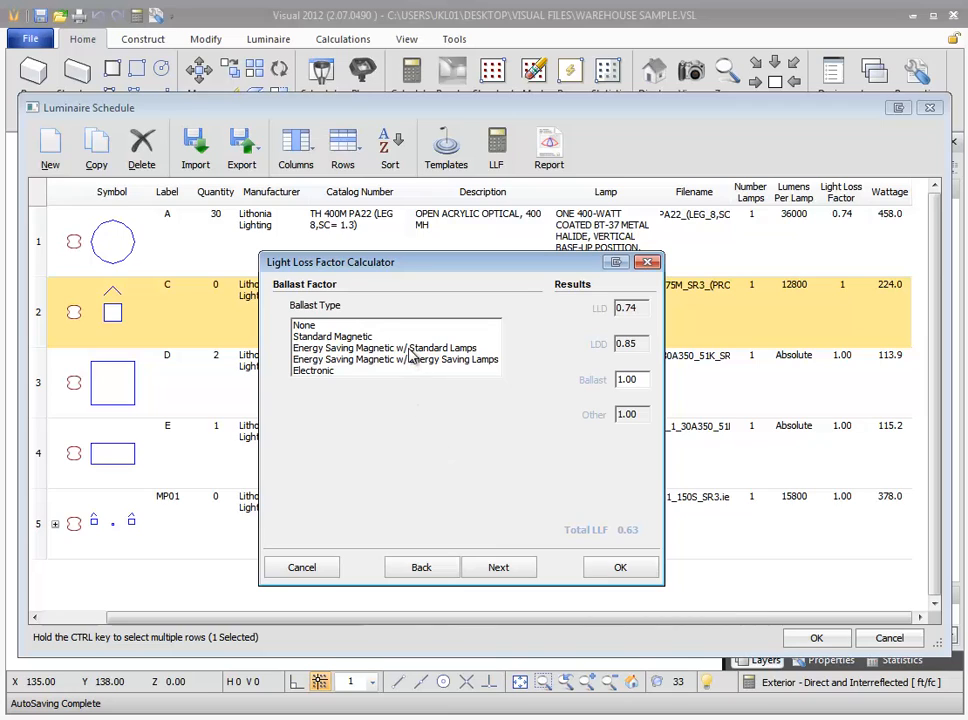
pyautogui.click(384, 348)
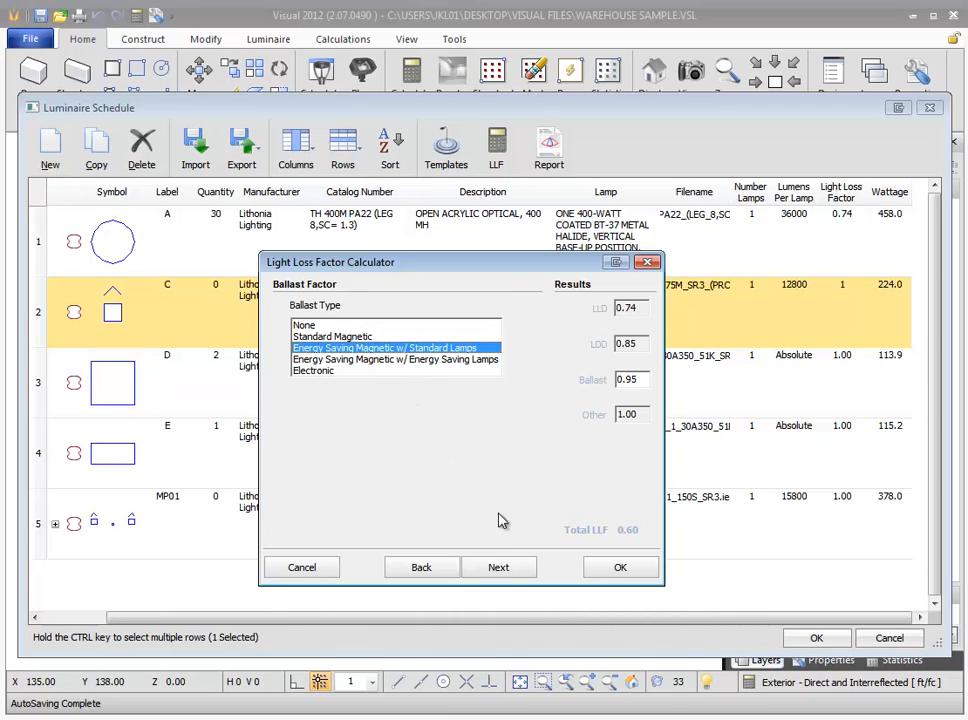
pyautogui.click(498, 568)
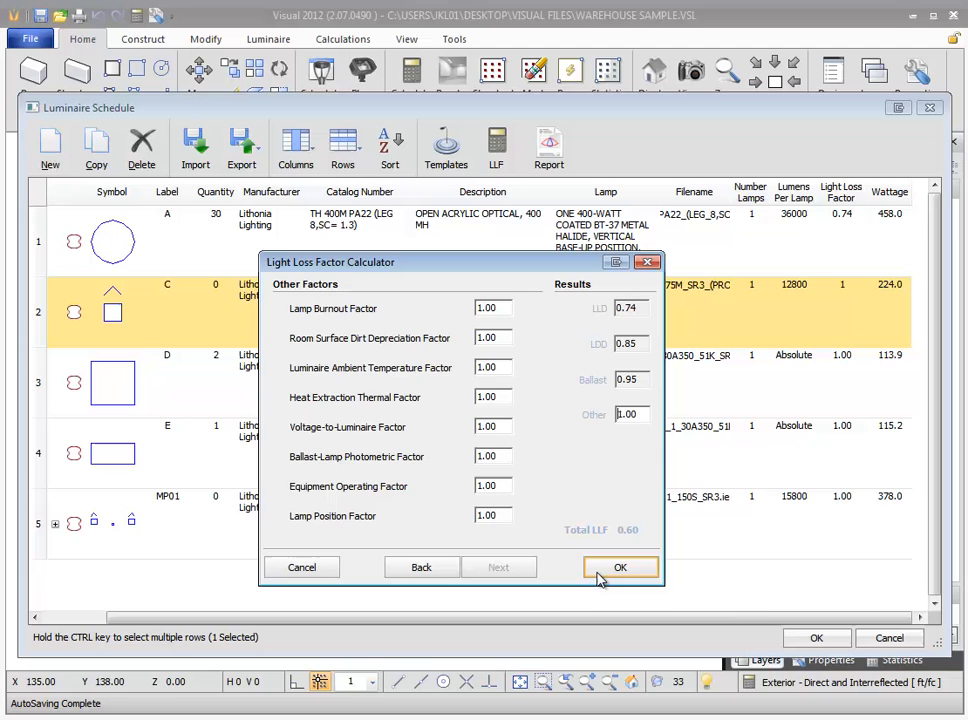
pyautogui.click(620, 568)
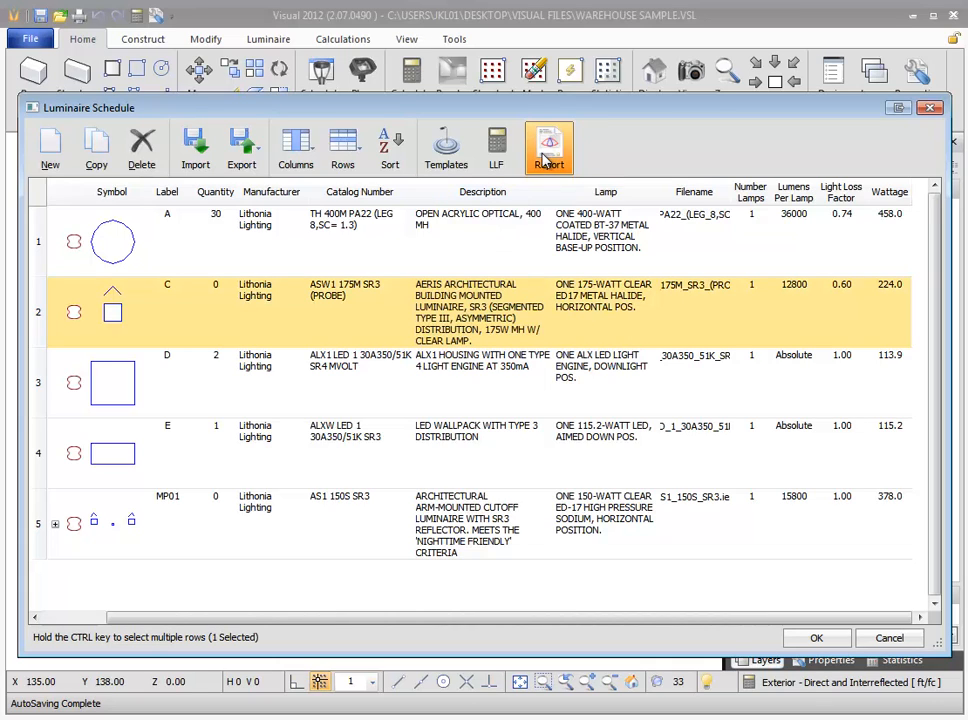
# Step: View the online photometric report for luminaire C and scroll through it
pyautogui.click(548, 148)
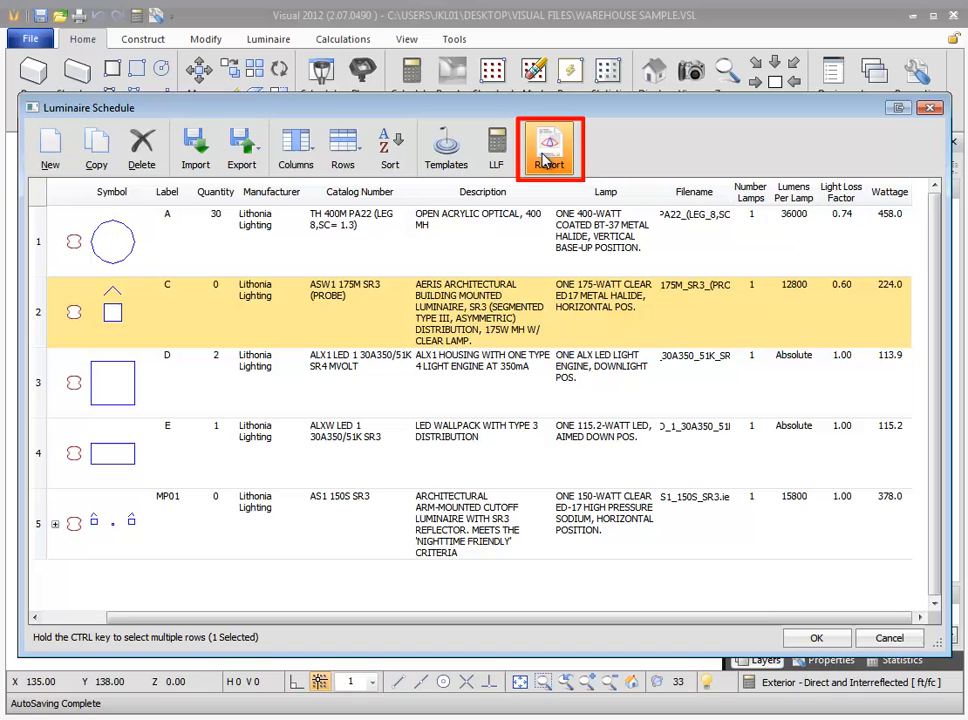
pyautogui.click(548, 148)
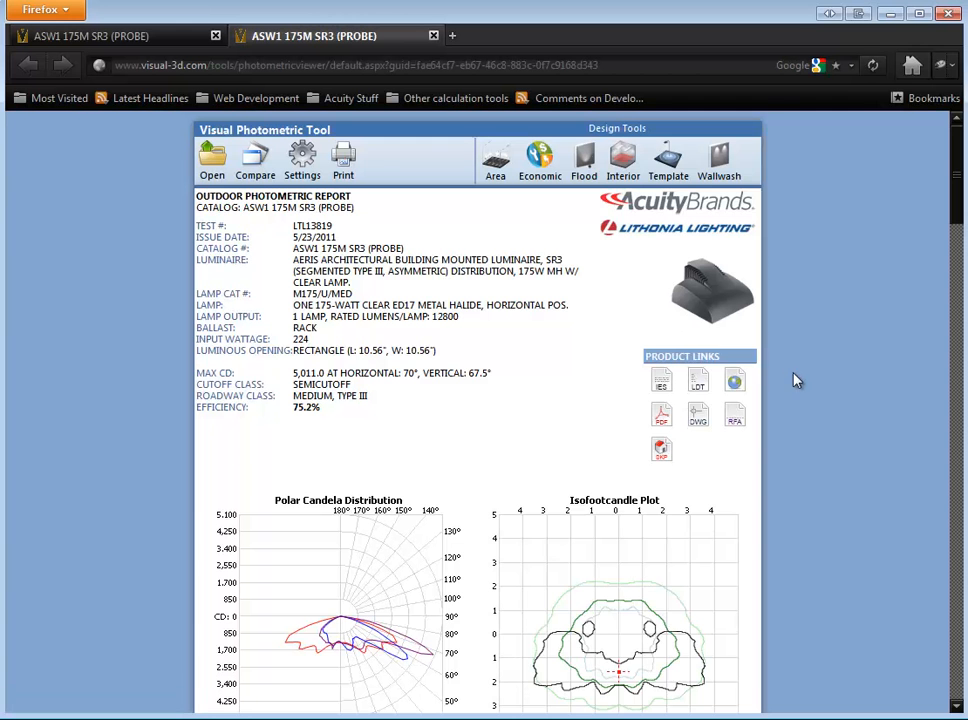
pyautogui.scroll(-3)
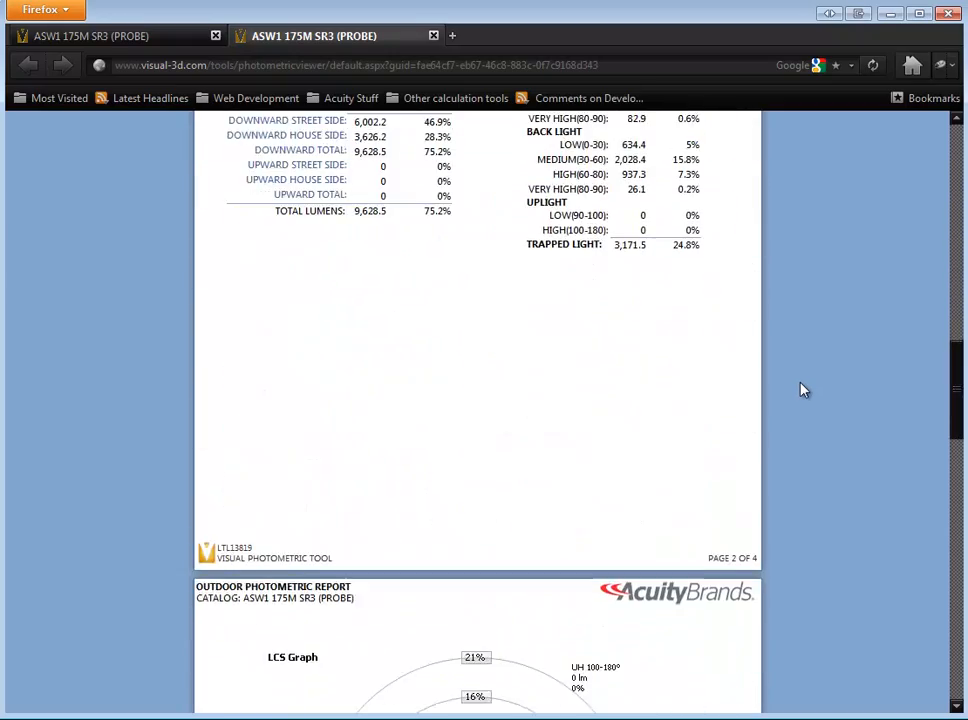